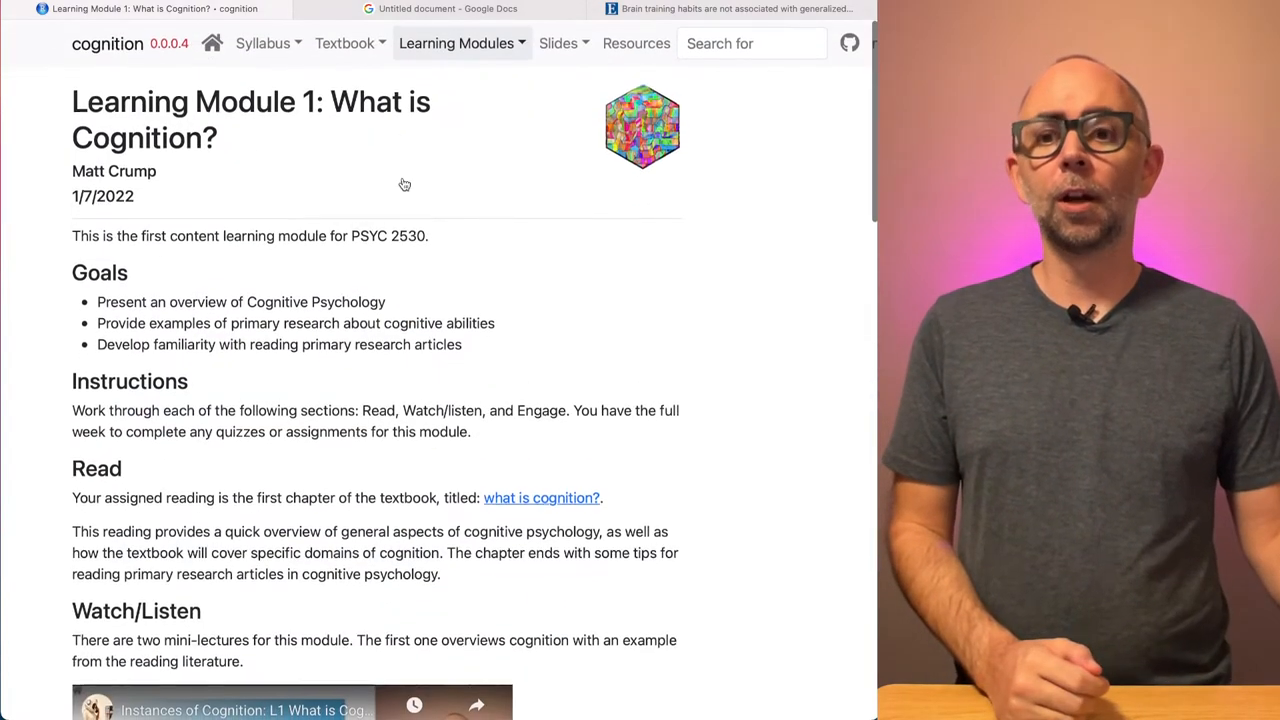
Step: Review Learning Module 1's reading, mini-lectures and QALMRI article assignment
scroll(down, 3)
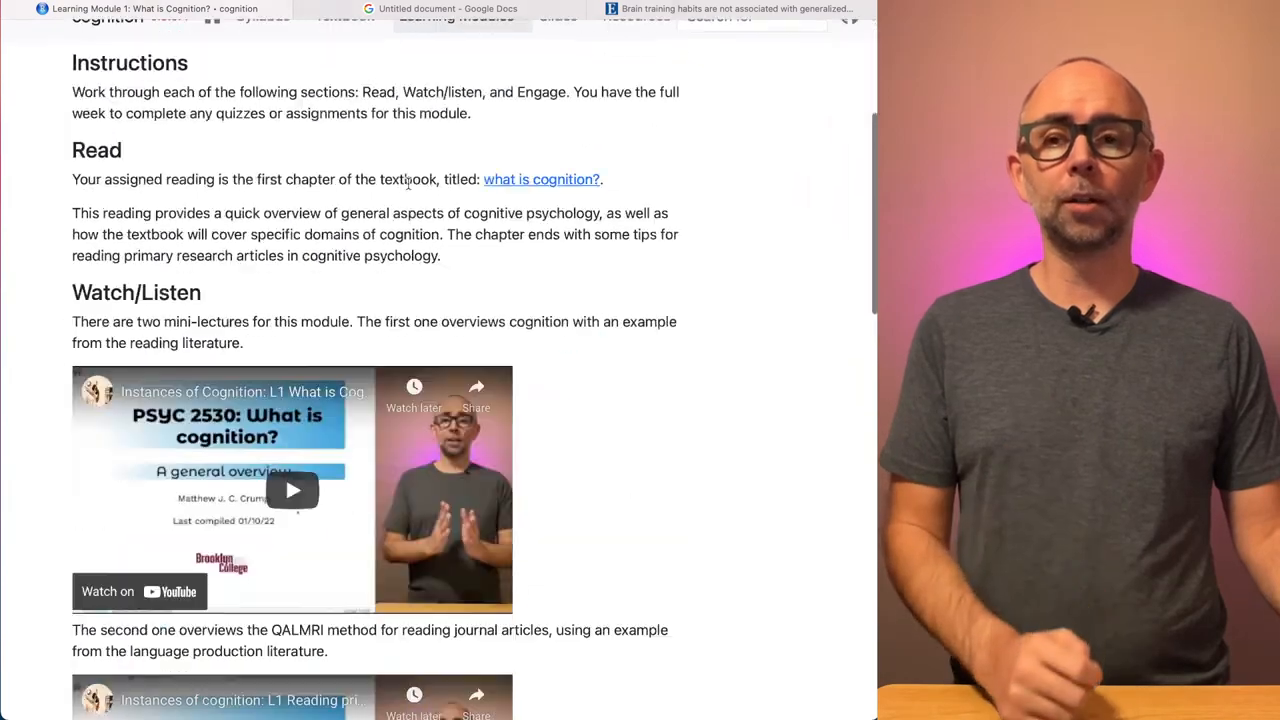
scroll(down, 3)
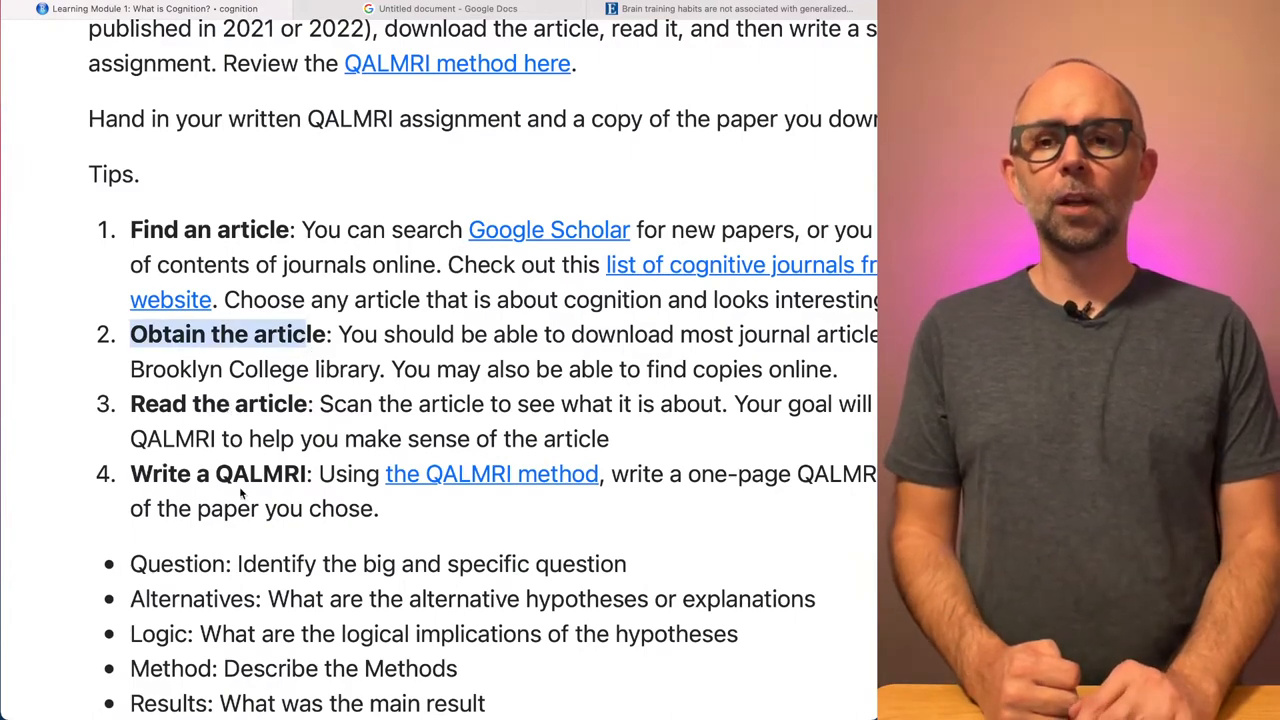
scroll(up, 3)
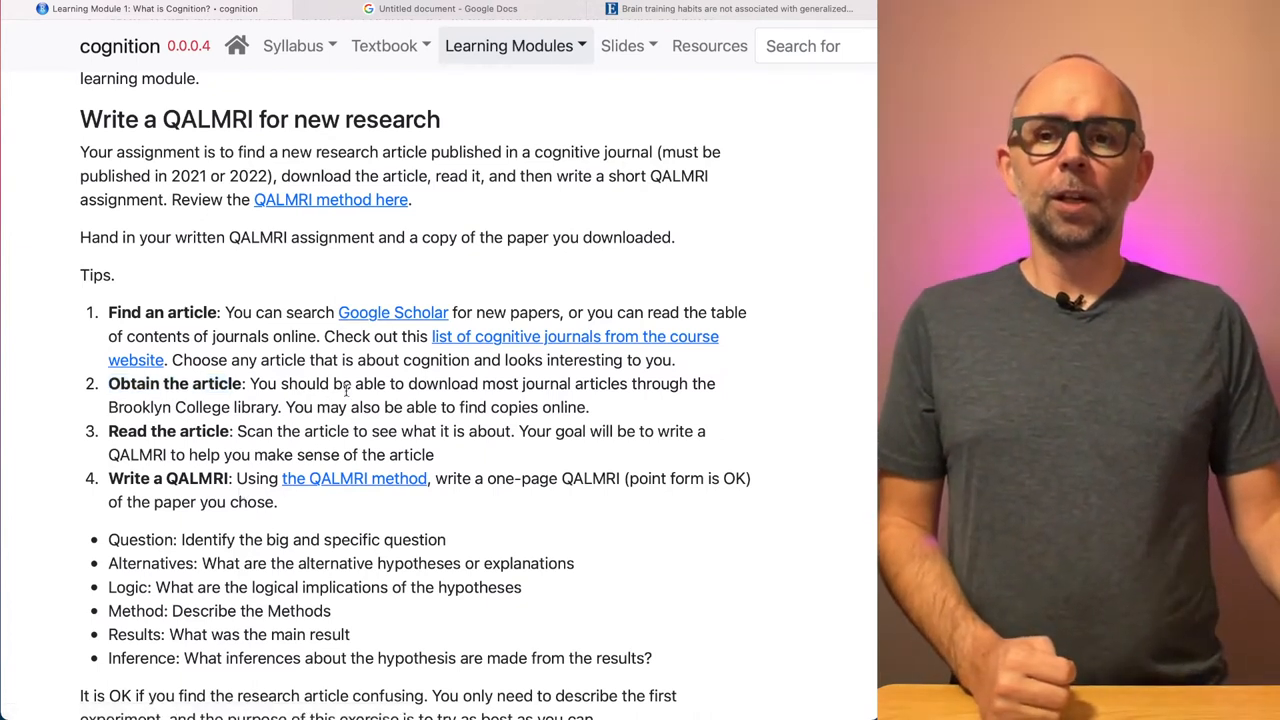
mouse_move(392, 312)
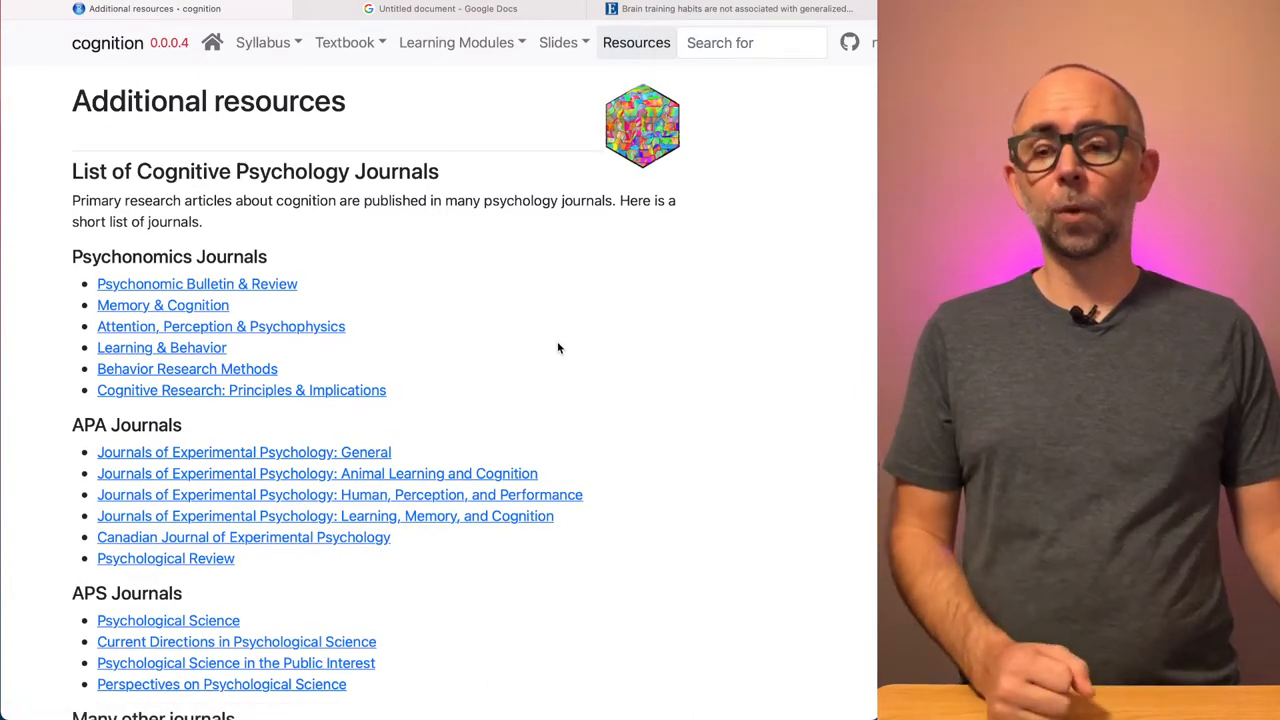
Step: Open the APA page for Journal of Experimental Psychology: General from the journal list
scroll(down, 3)
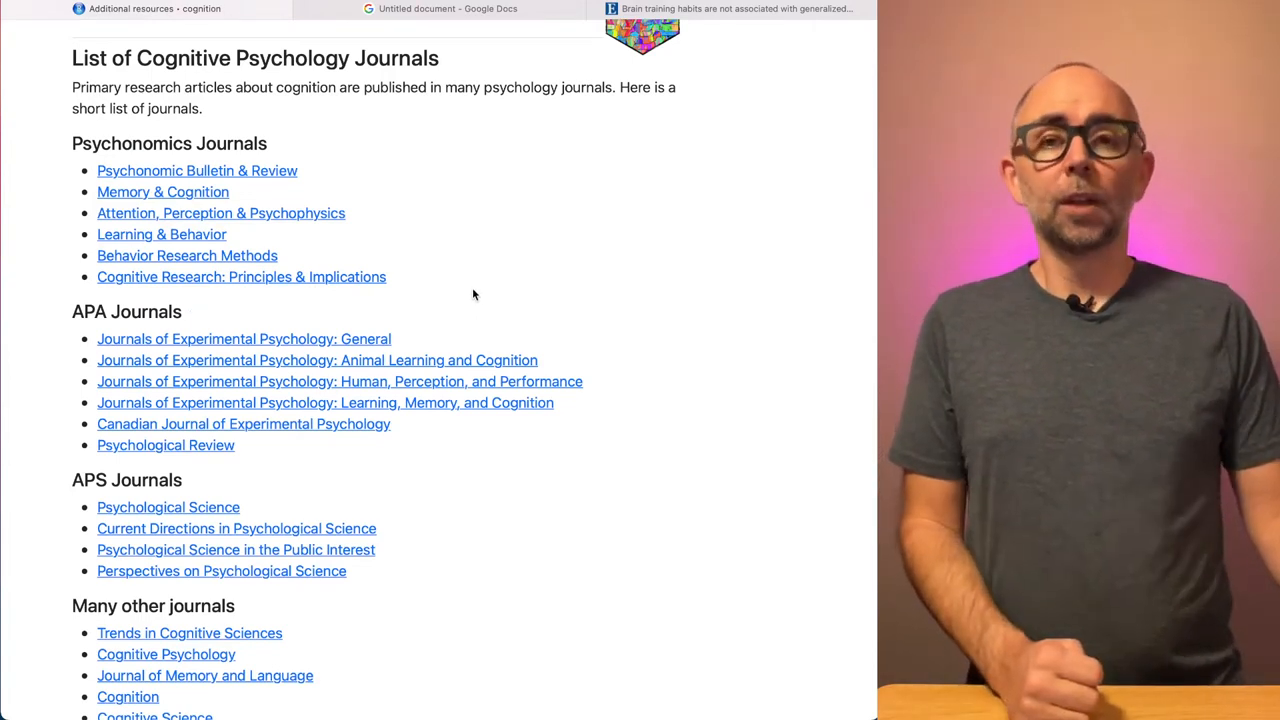
click(244, 338)
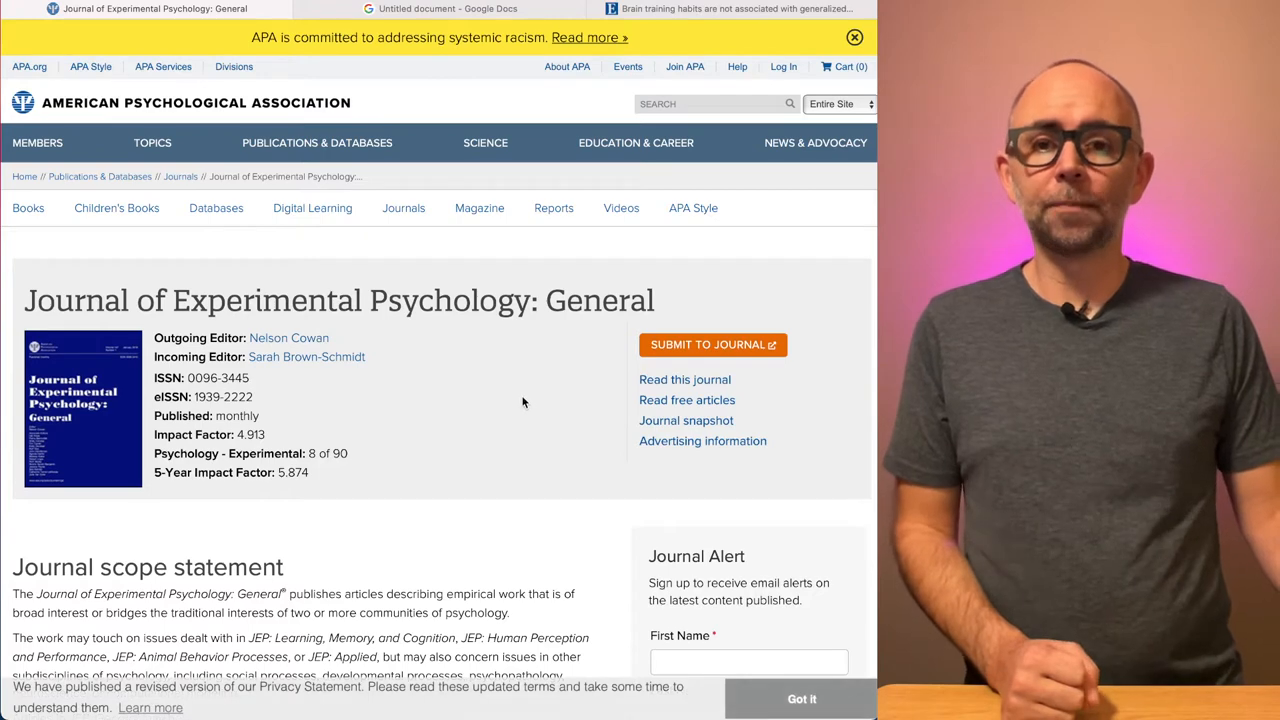
mouse_move(604, 408)
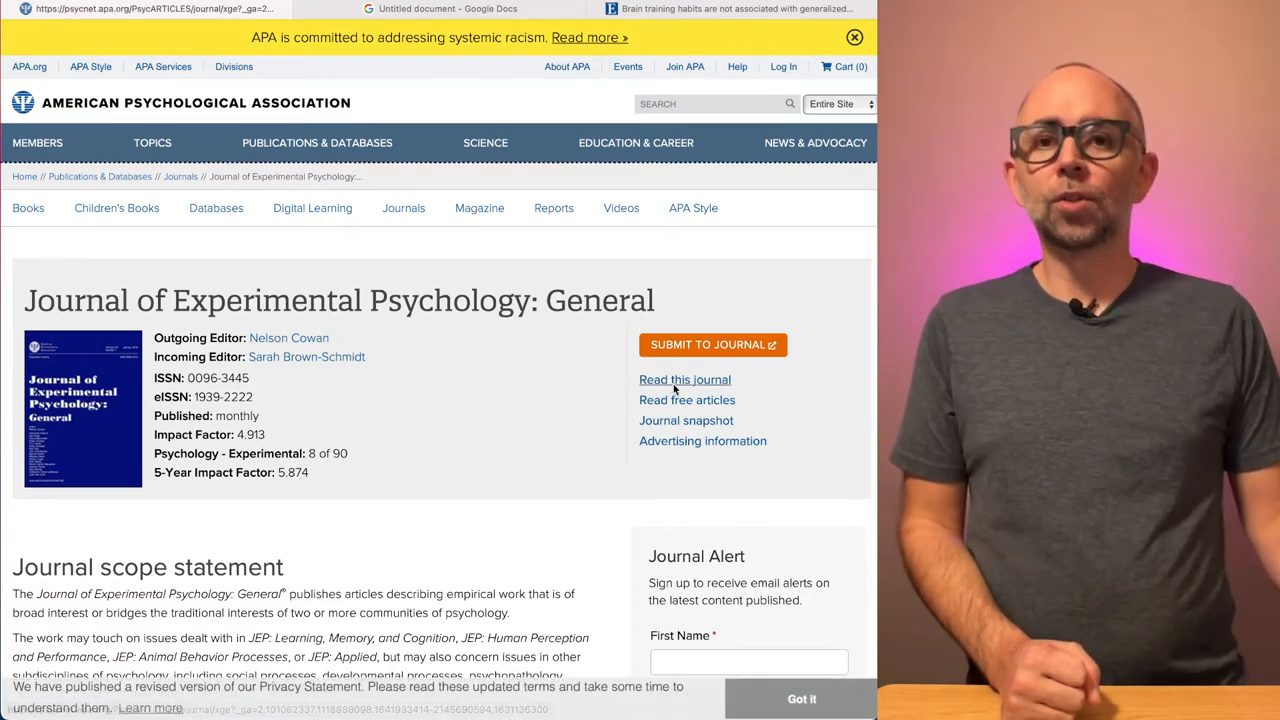
Step: Browse the journal's 2021 issues and their article listings on APA PsycNet
click(684, 380)
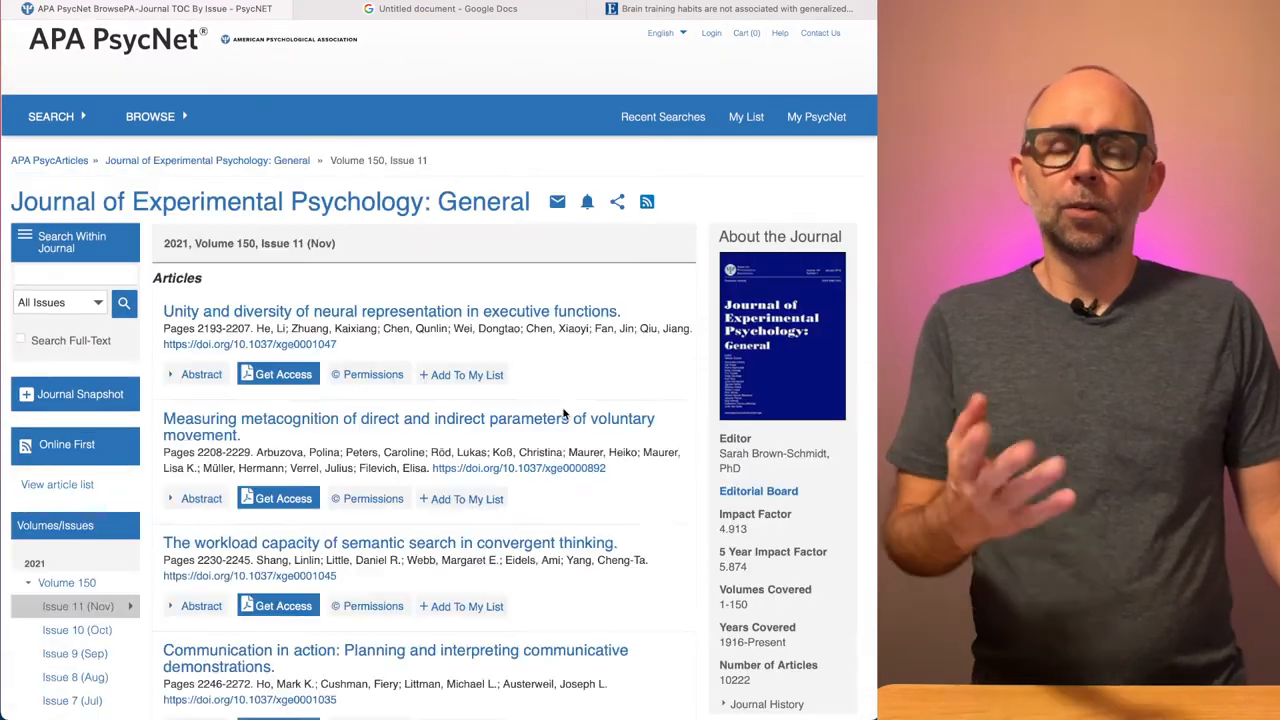
scroll(down, 3)
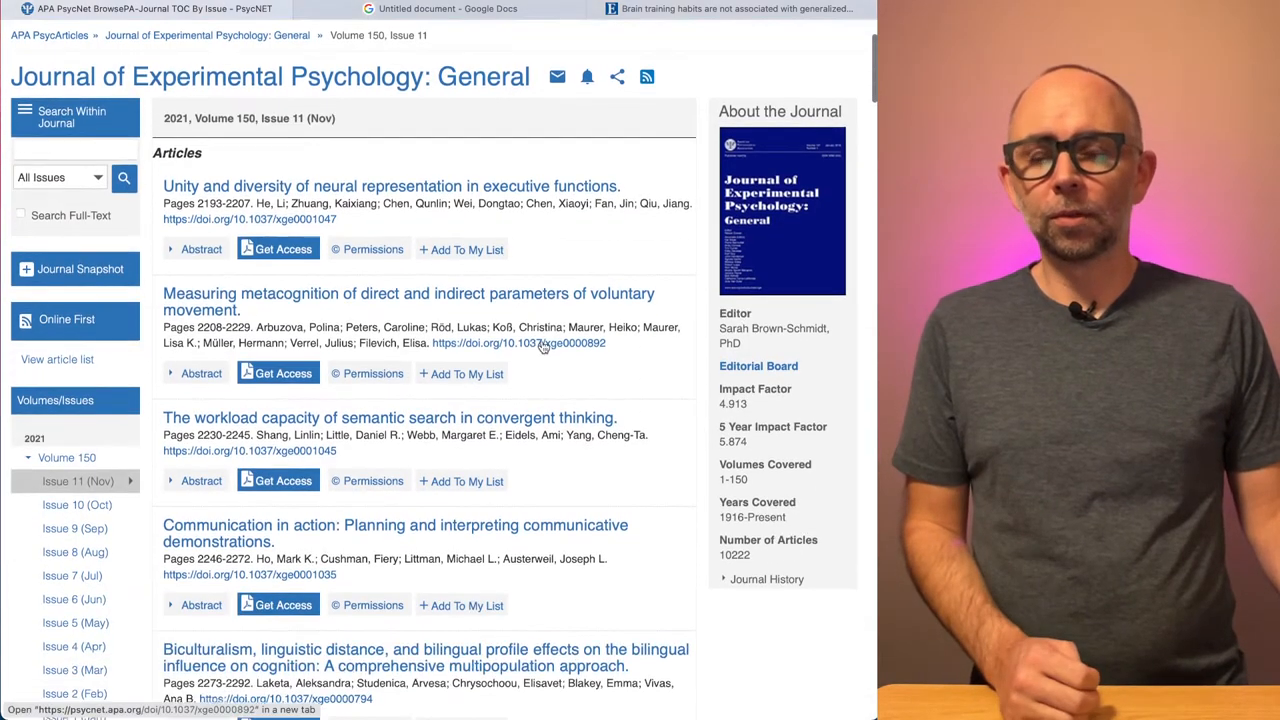
scroll(down, 3)
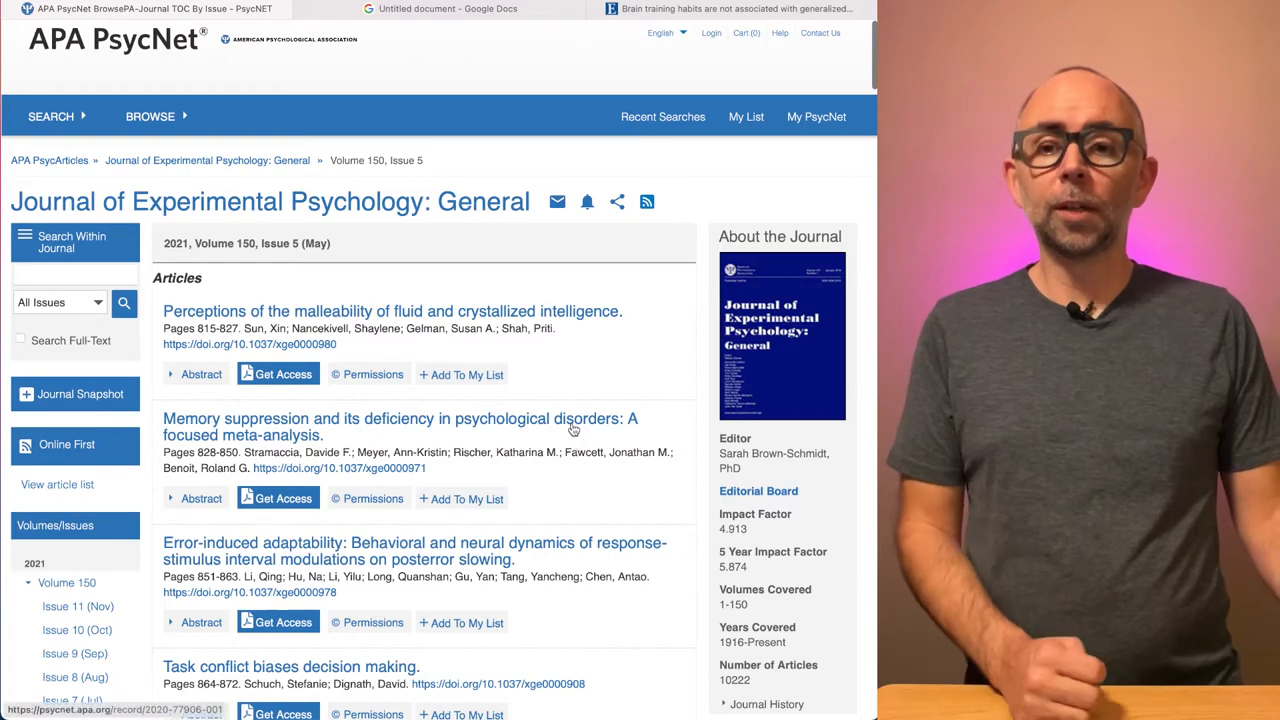
scroll(down, 3)
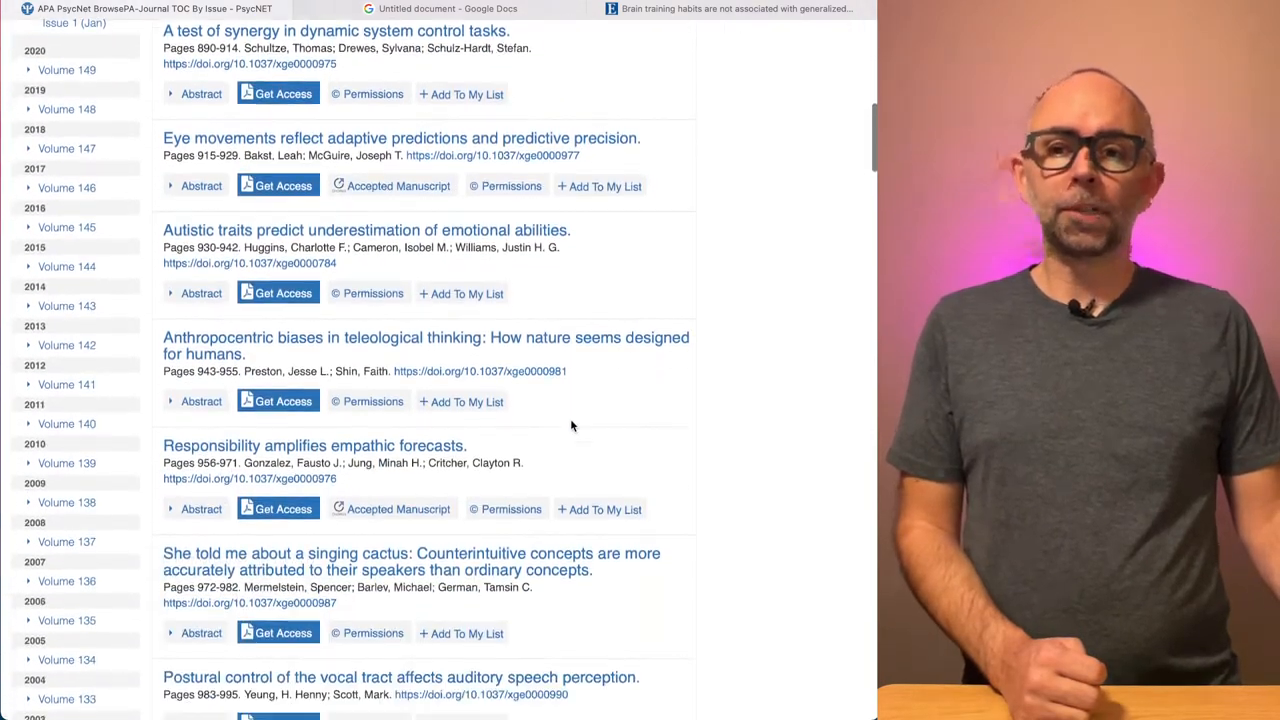
scroll(down, 3)
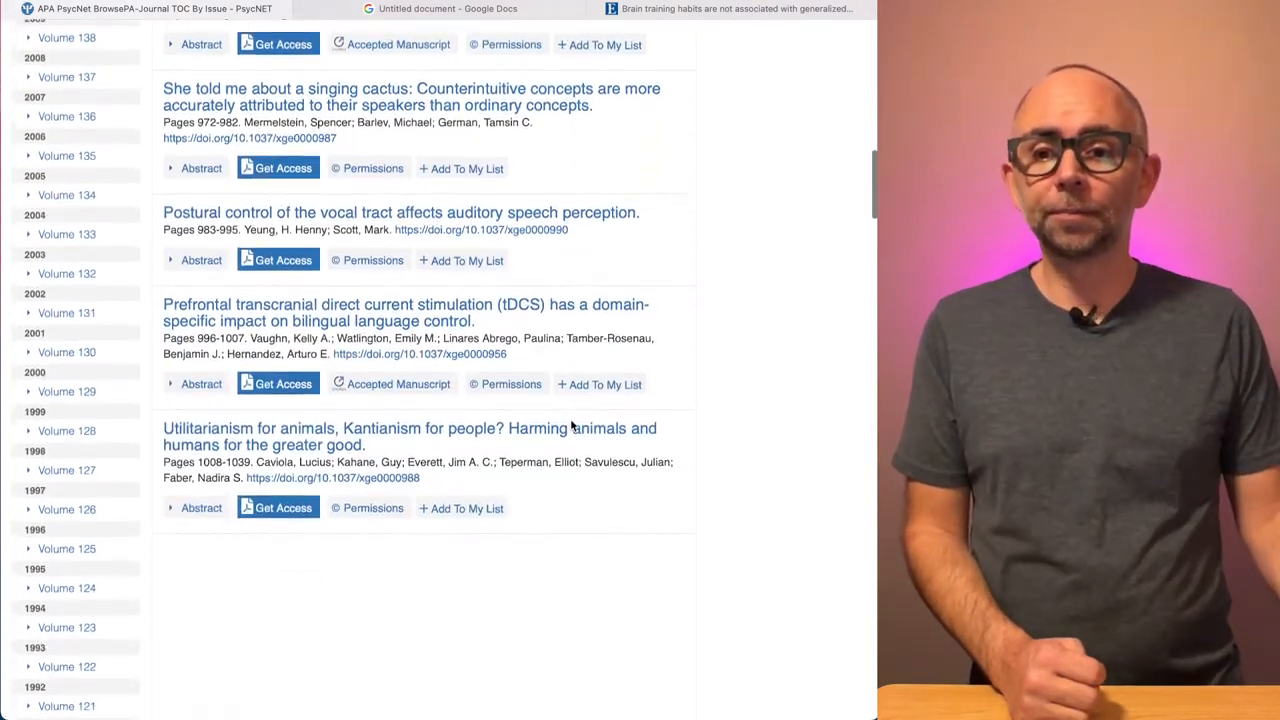
scroll(up, 3)
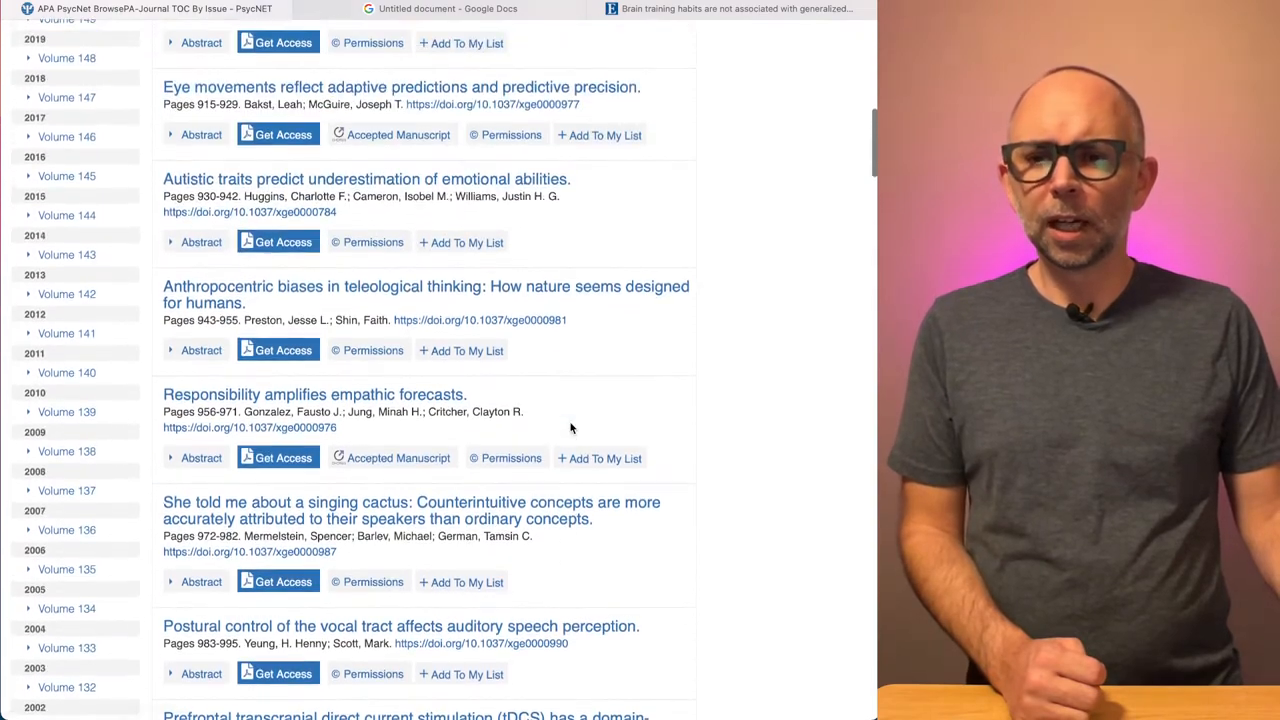
scroll(down, 3)
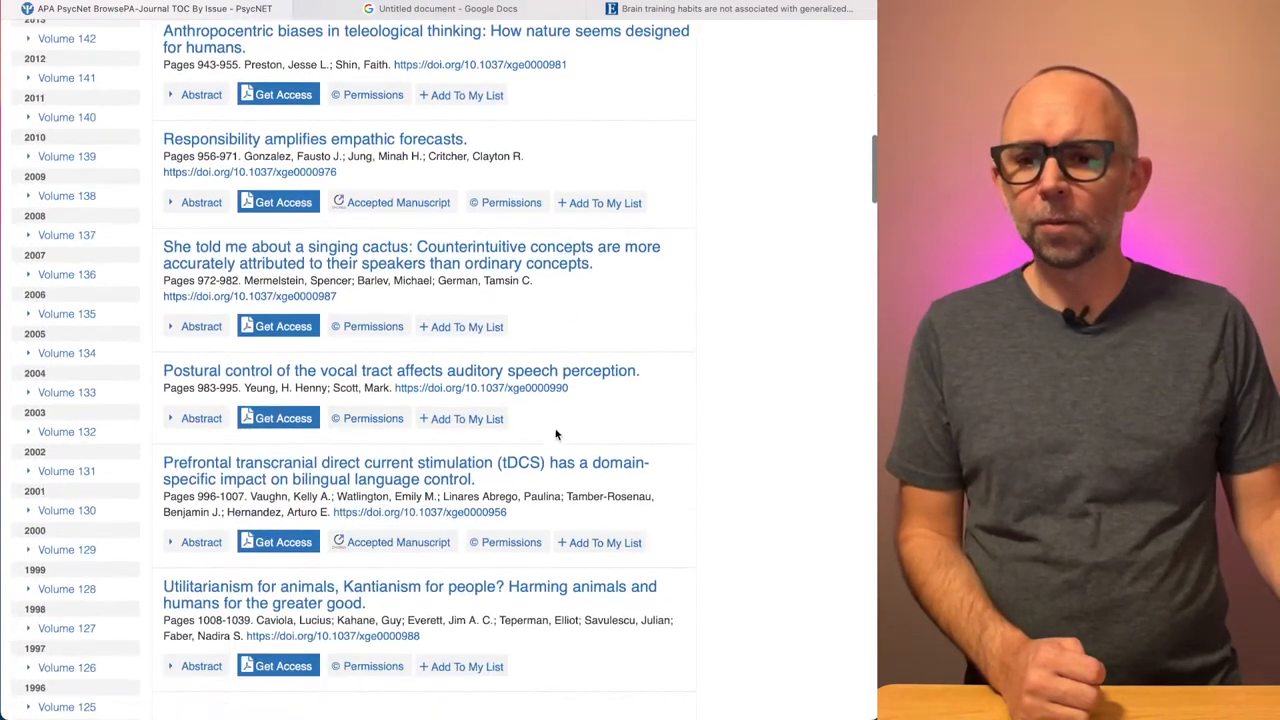
scroll(up, 3)
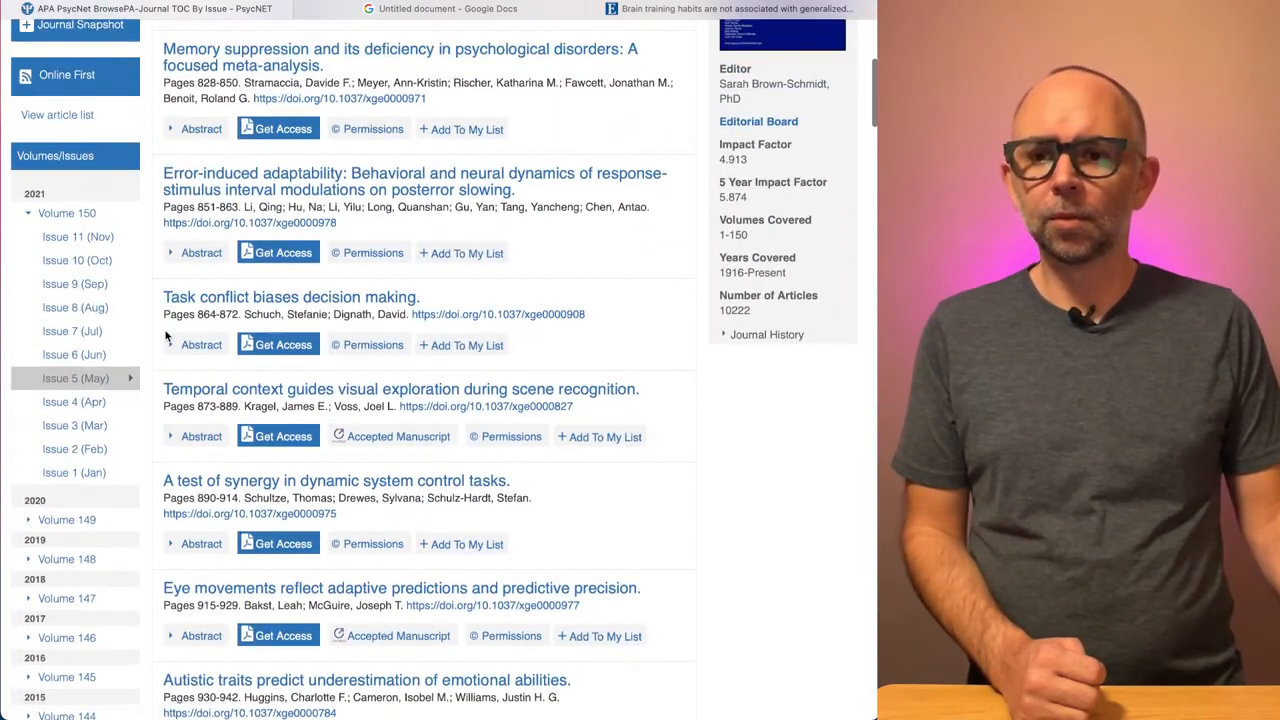
Step: Switch to Issue 4 (April 2021) and open the brain training habits article record
click(72, 400)
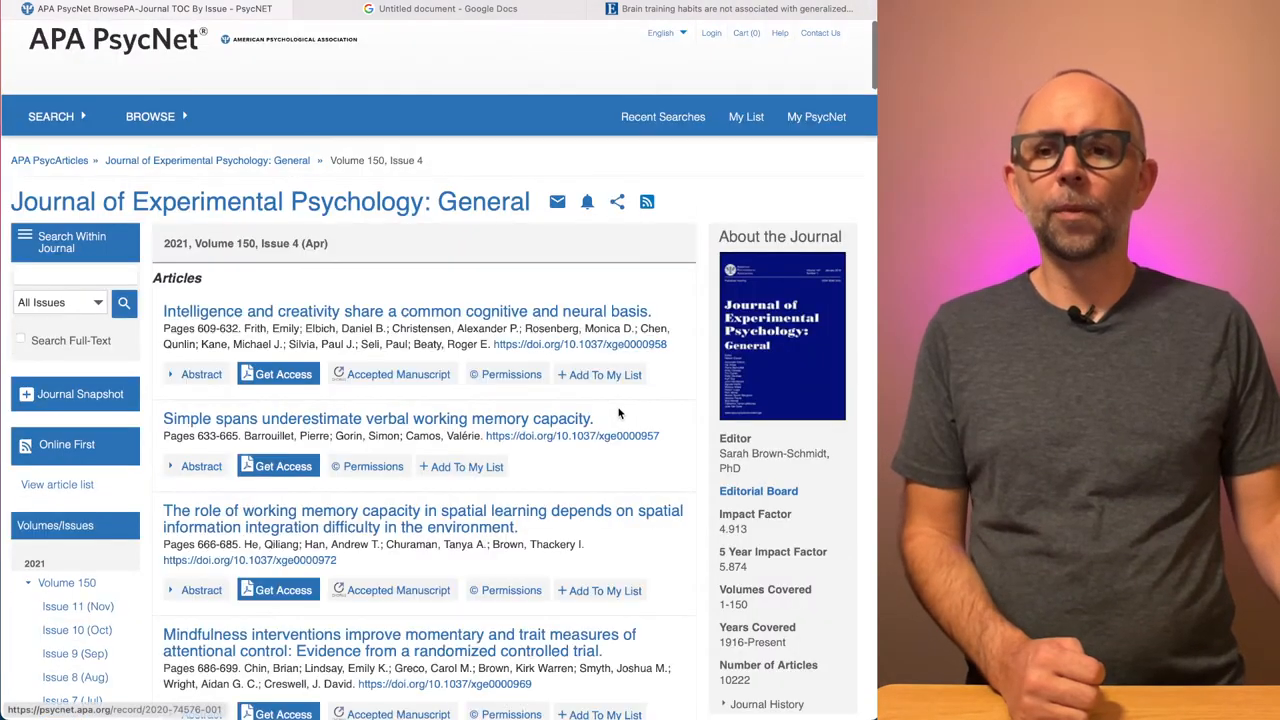
scroll(down, 3)
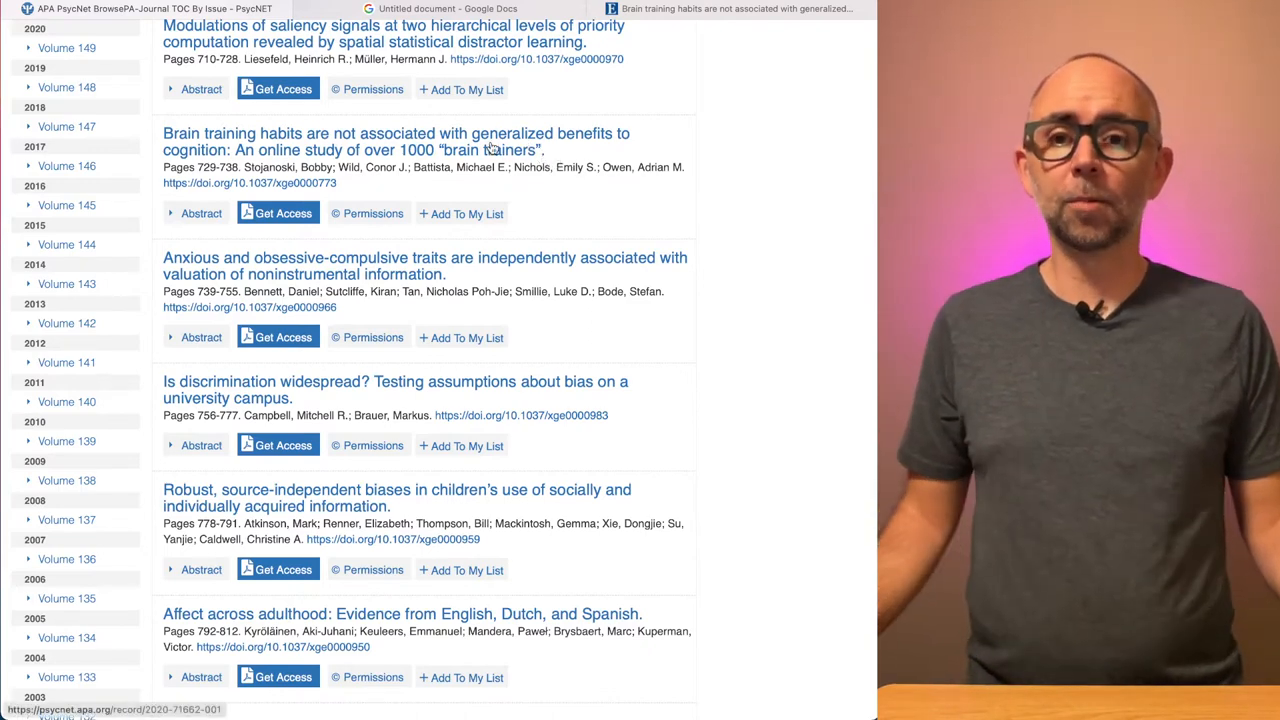
click(396, 132)
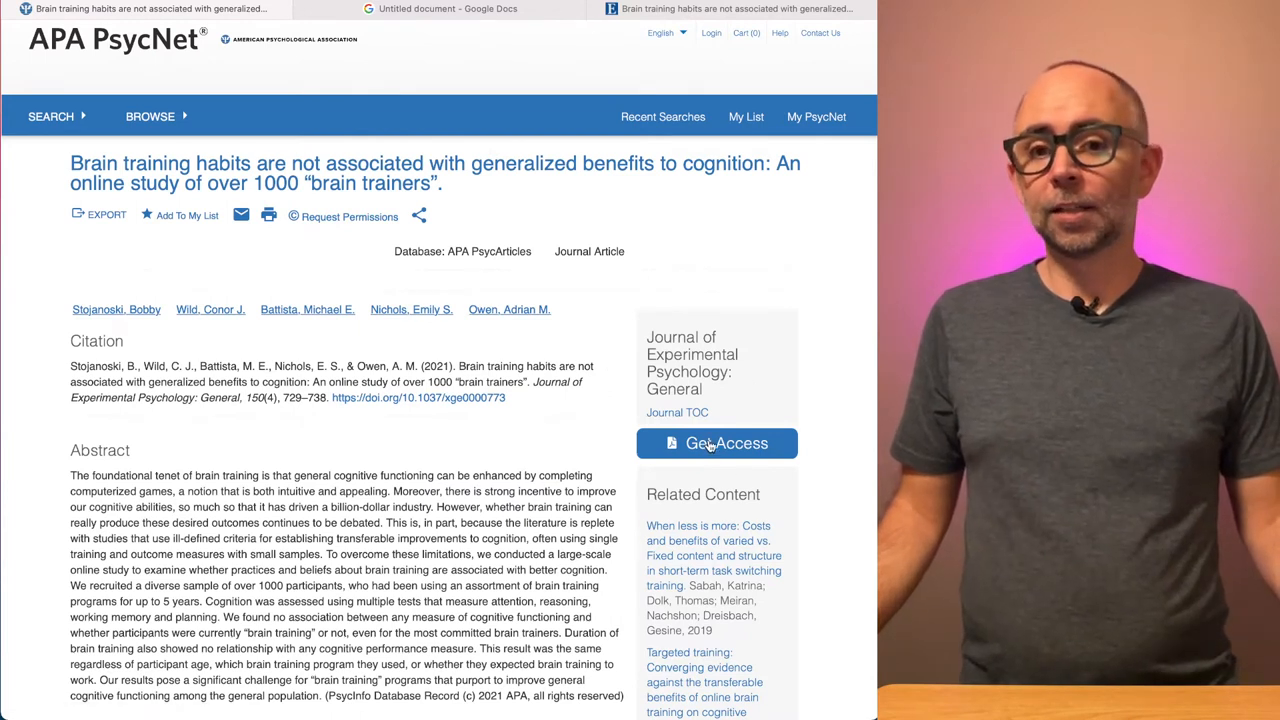
mouse_move(528, 434)
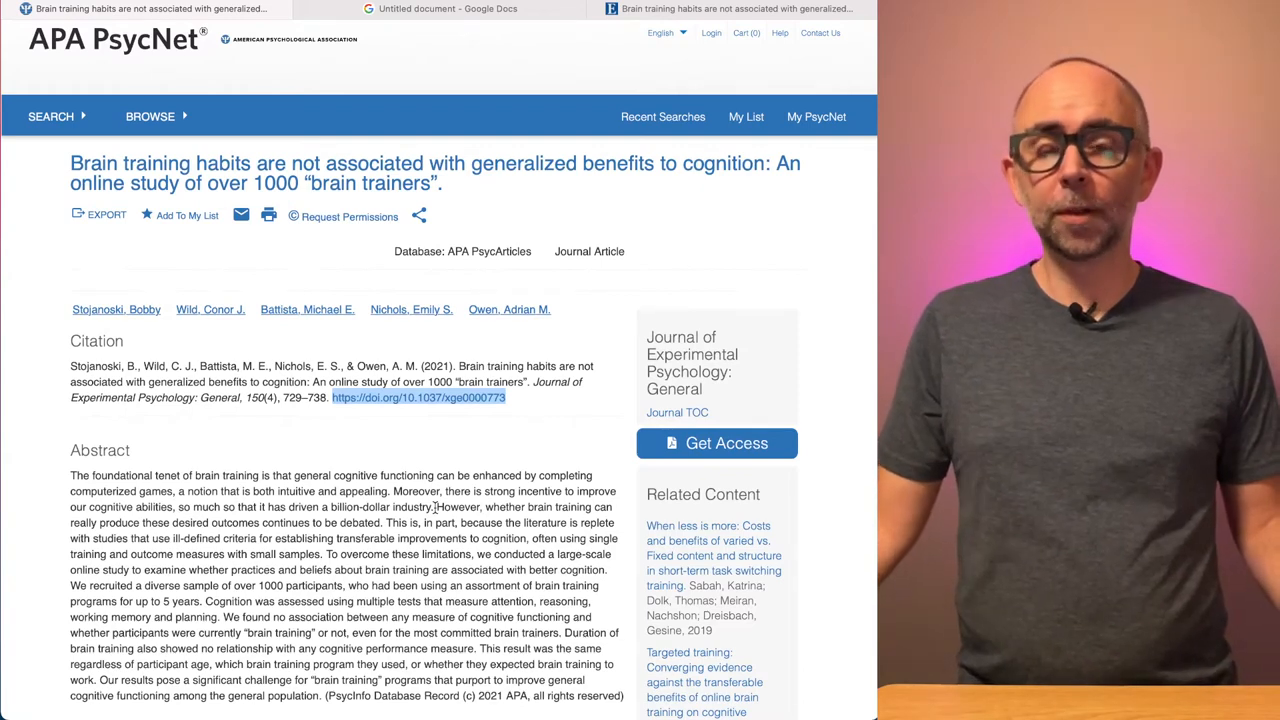
Step: Start a Google search for Brooklyn College Library in a new tab
click(548, 8)
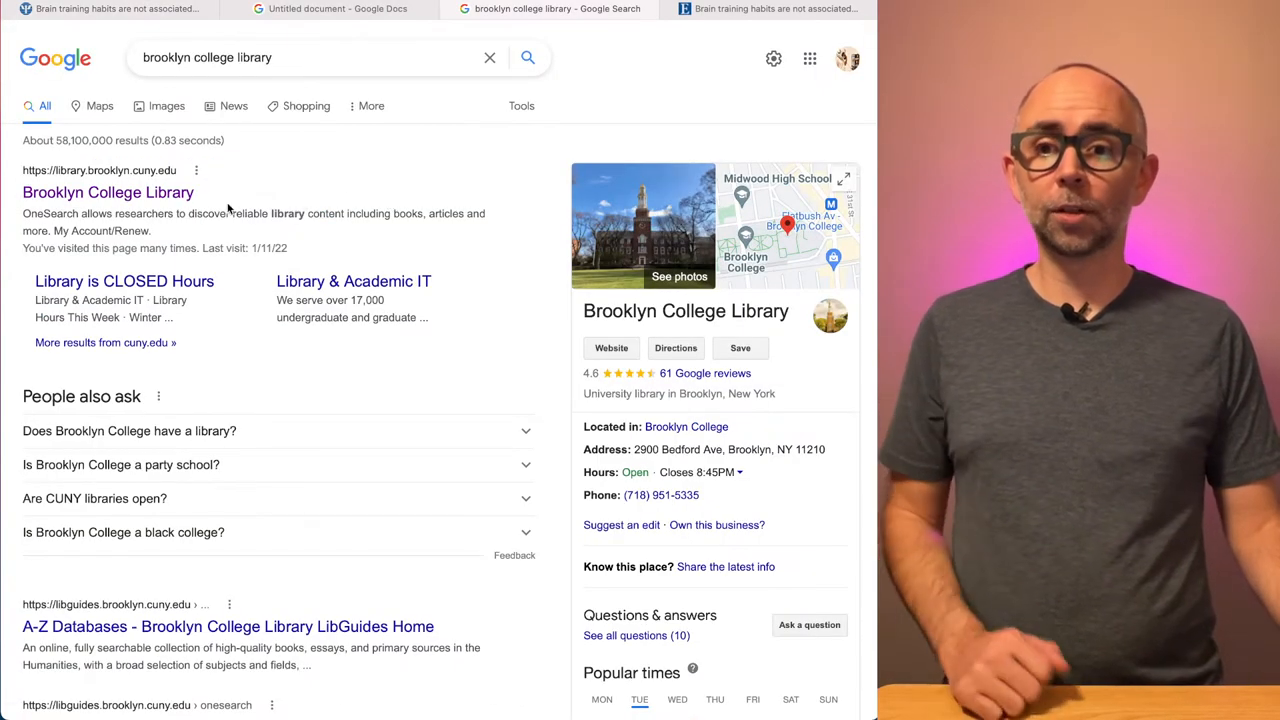
click(108, 192)
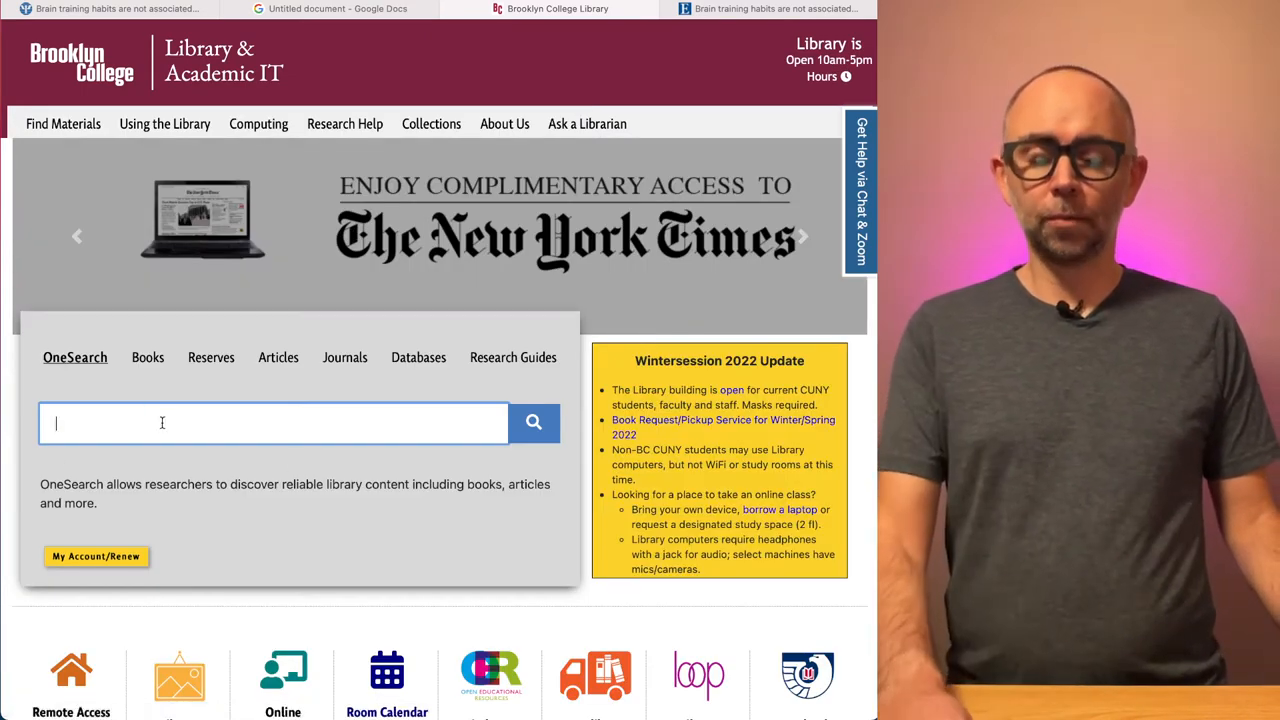
text(https://doi.org/10.1037/xge0000773)
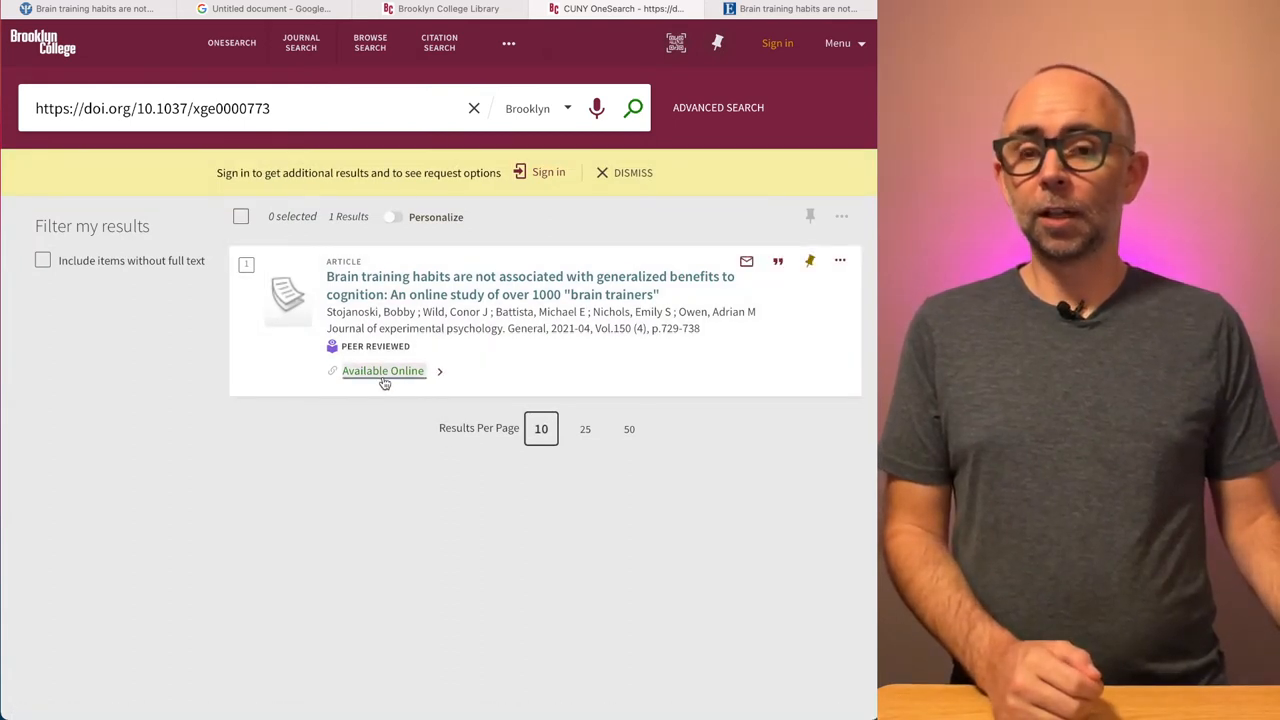
click(384, 370)
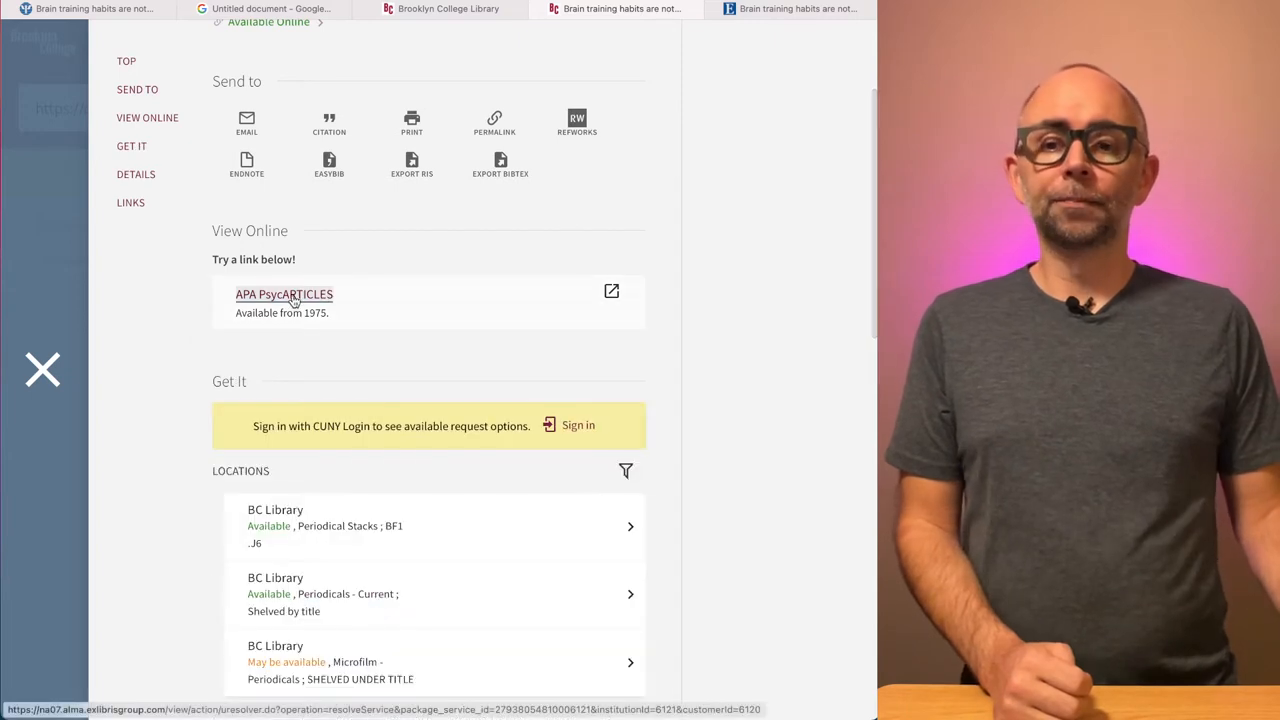
click(284, 294)
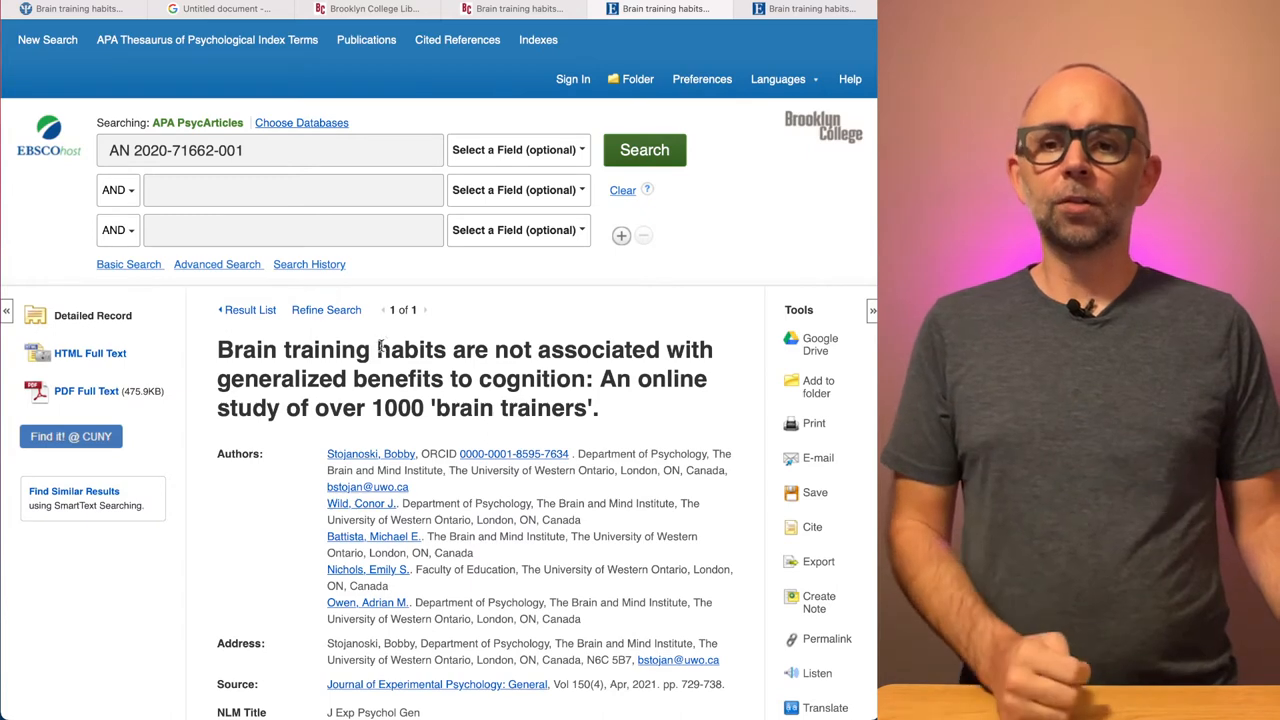
Step: Open the article's PDF Full Text from the EBSCOhost detailed record
scroll(down, 3)
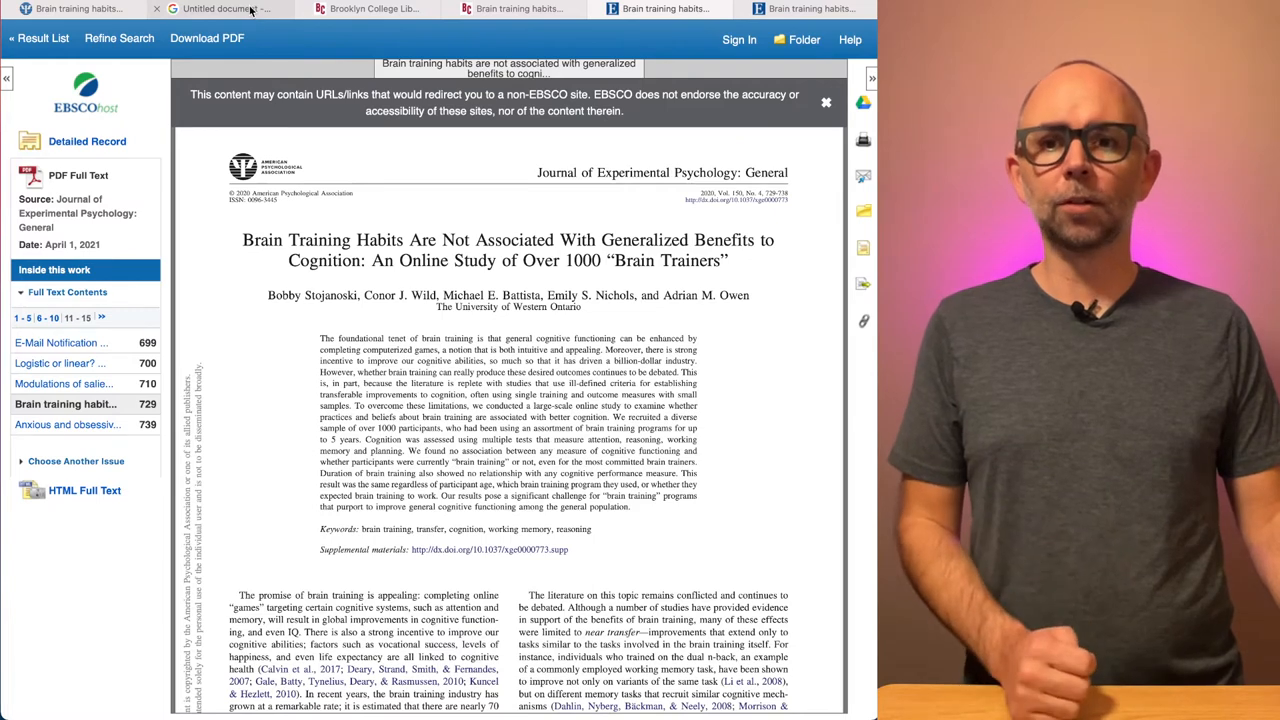
Step: Switch to the blank Untitled document tab in Google Docs
click(220, 8)
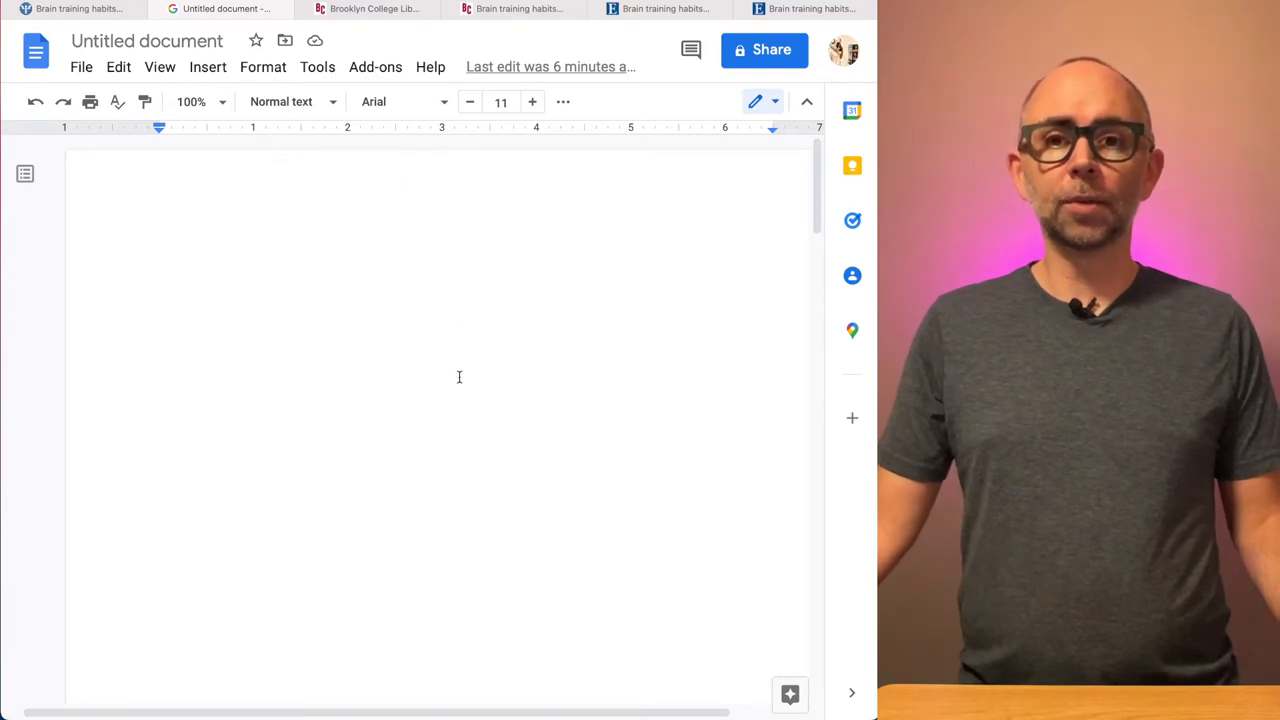
Step: Paste the six QALMRI prompts, Question through Inference, from the assignment page into the doc
click(76, 8)
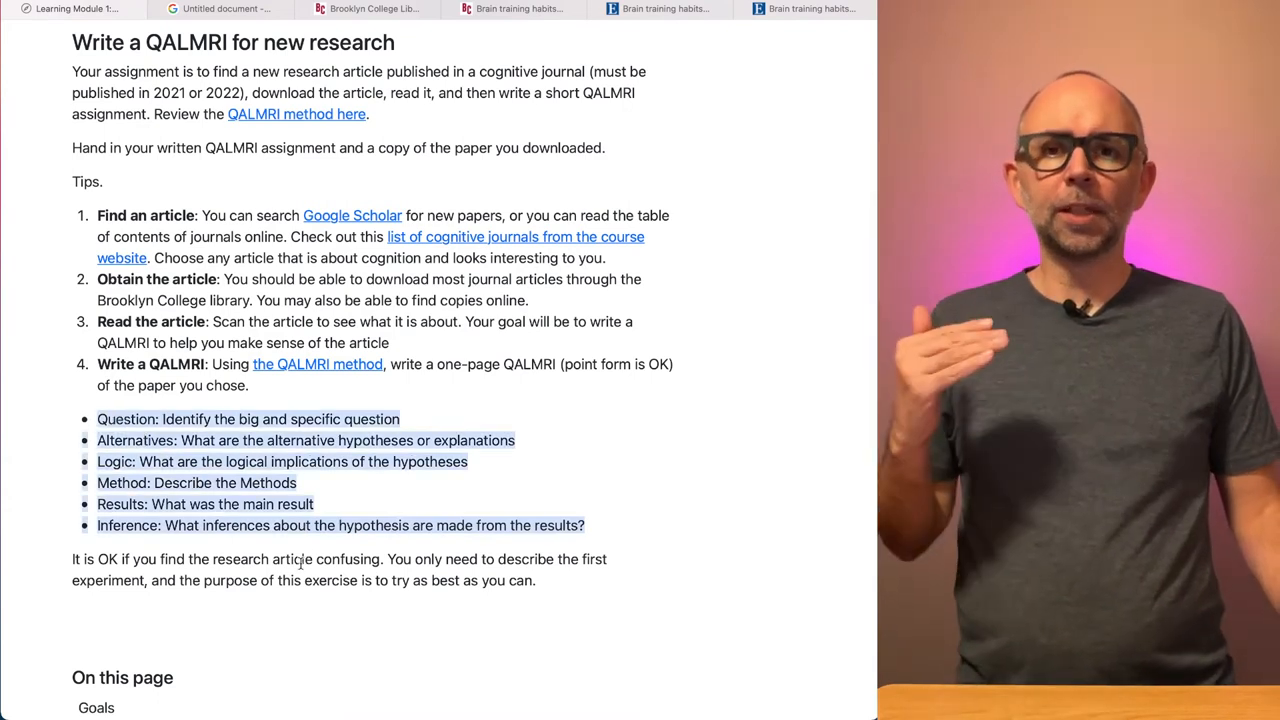
mouse_move(350, 608)
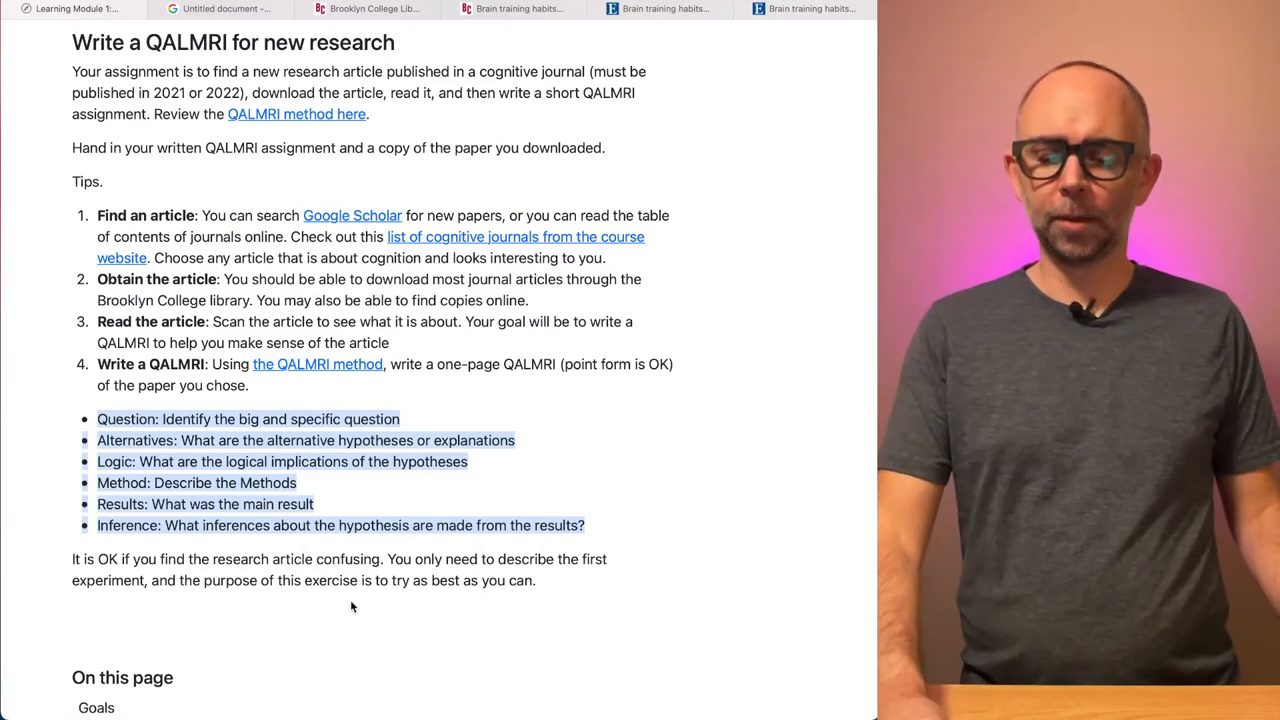
click(220, 8)
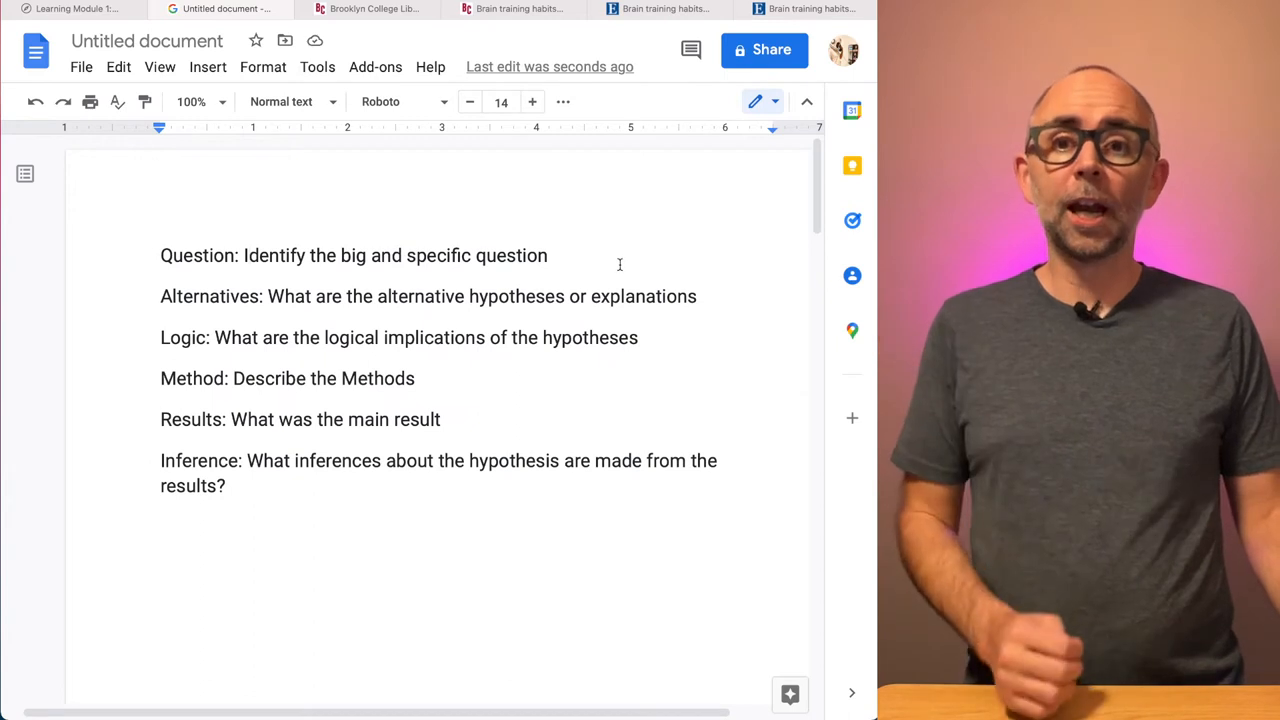
Step: Under Question, write dash points "Big questions…" and "Specific question is…"
click(550, 256)
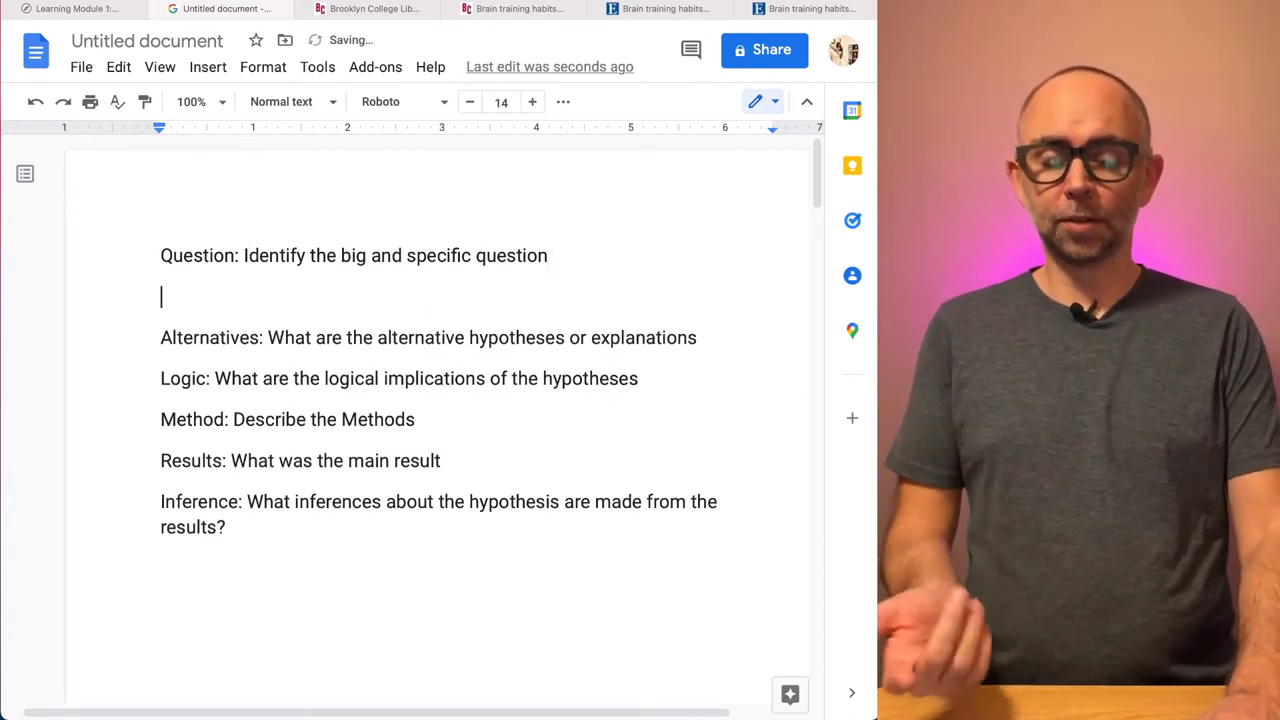
text(-)
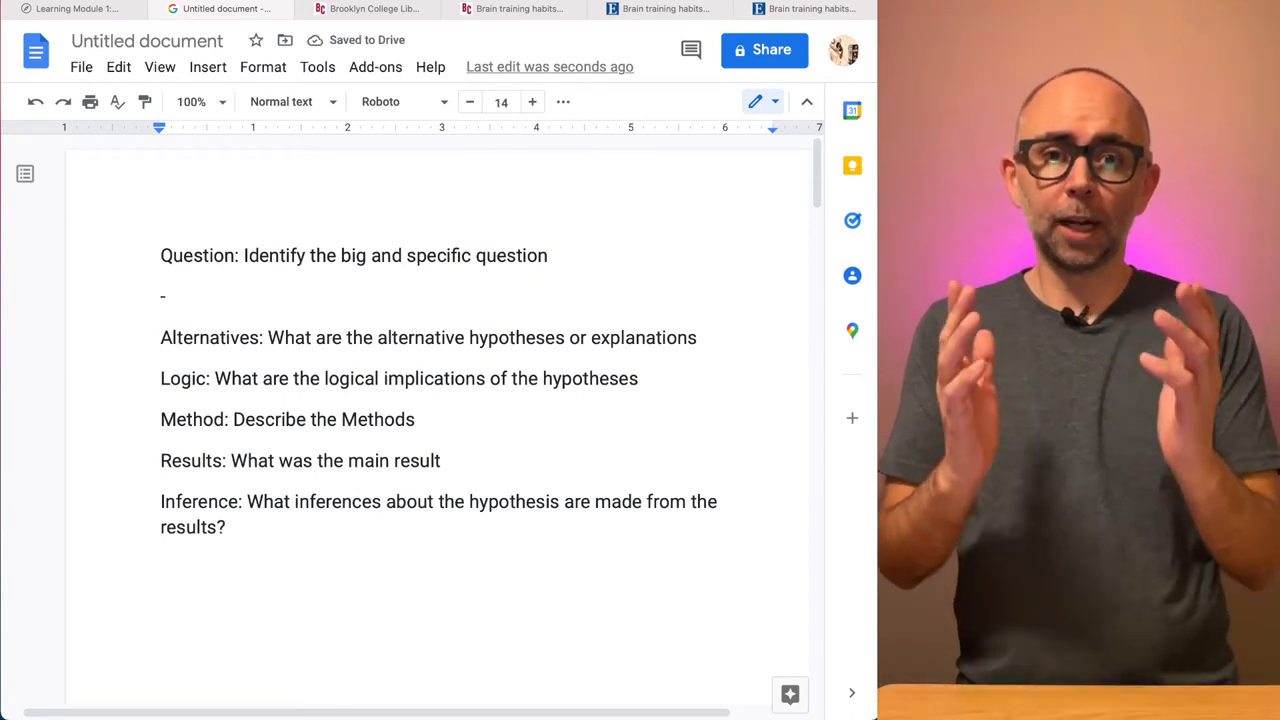
text(b)
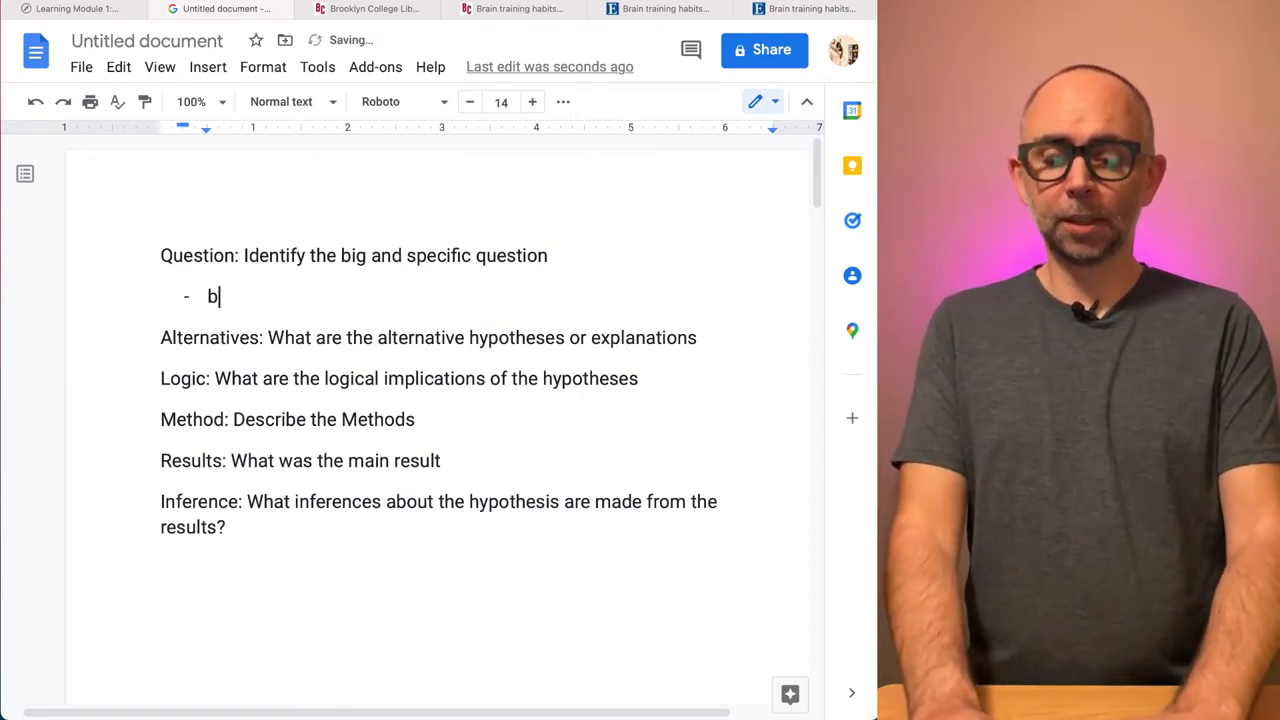
text(ig questions....)
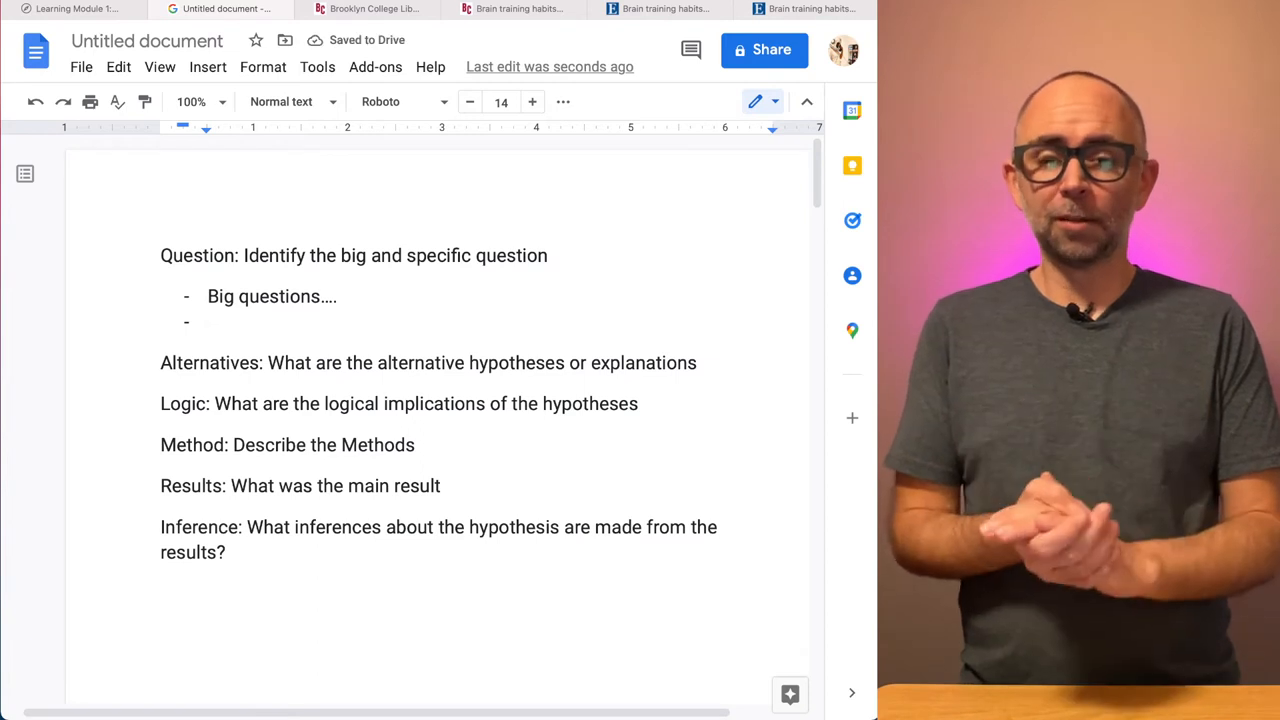
text(spe)
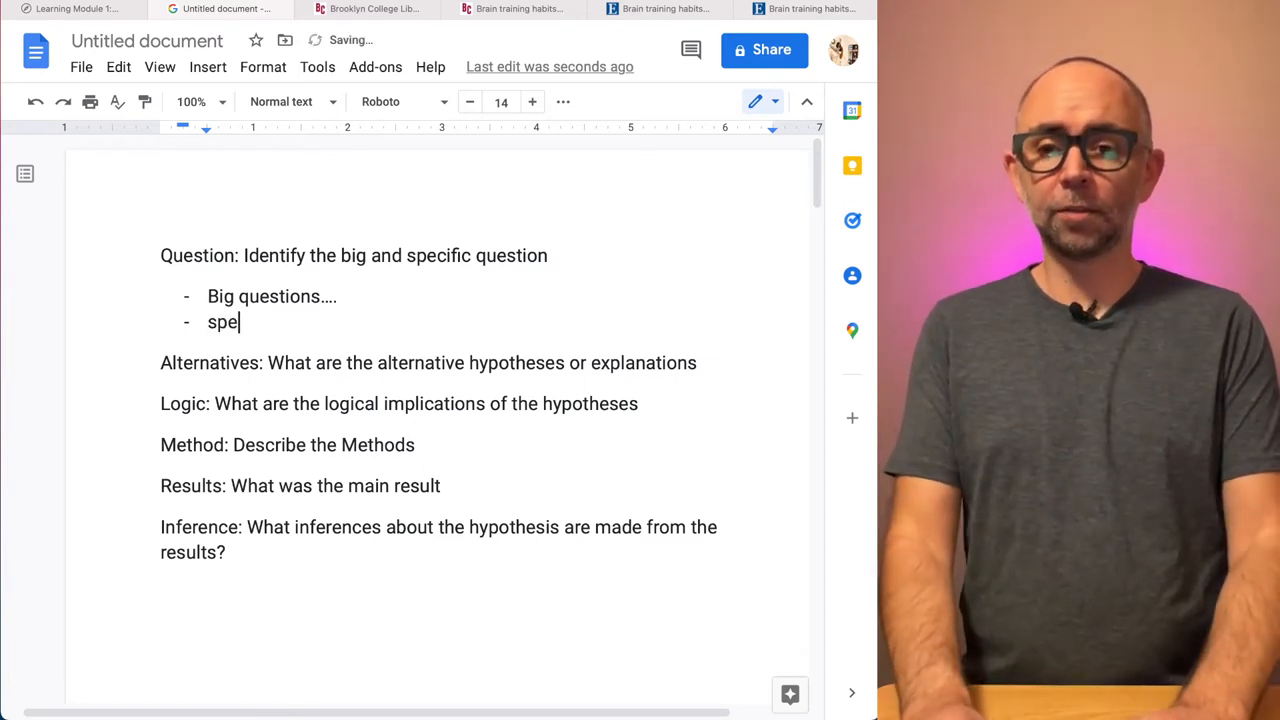
text(Specific q)
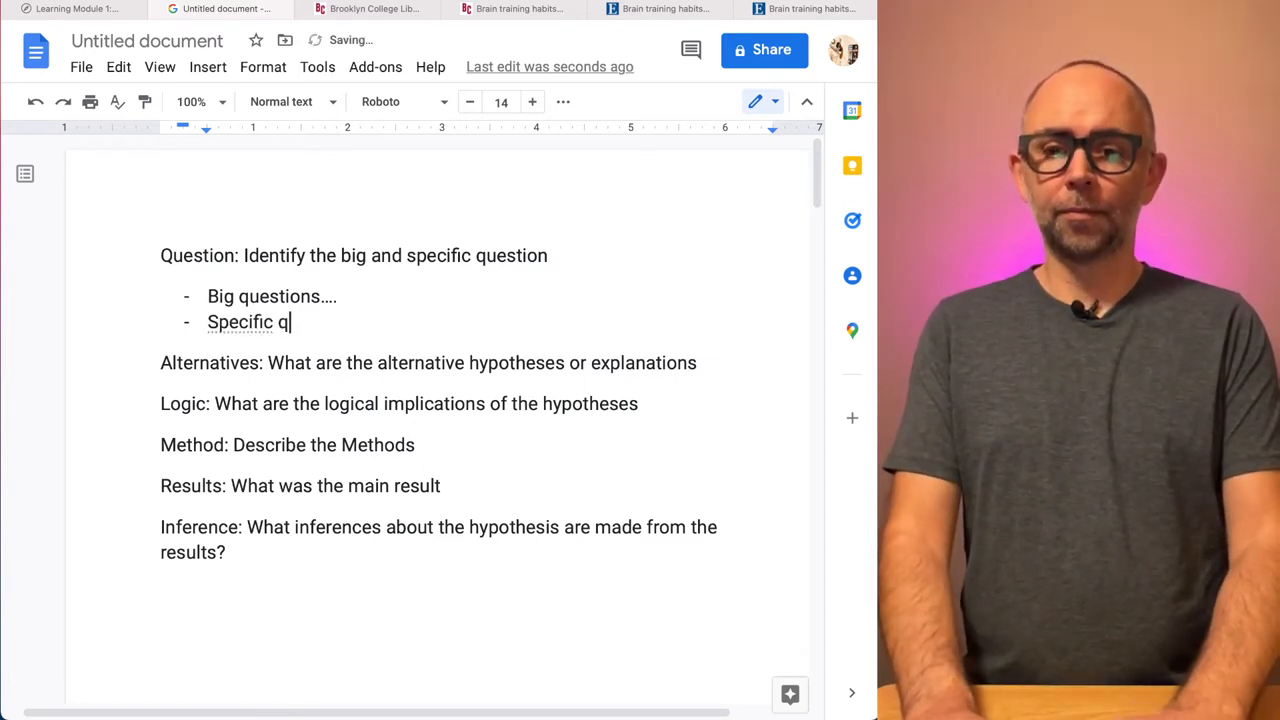
text(uestion is…)
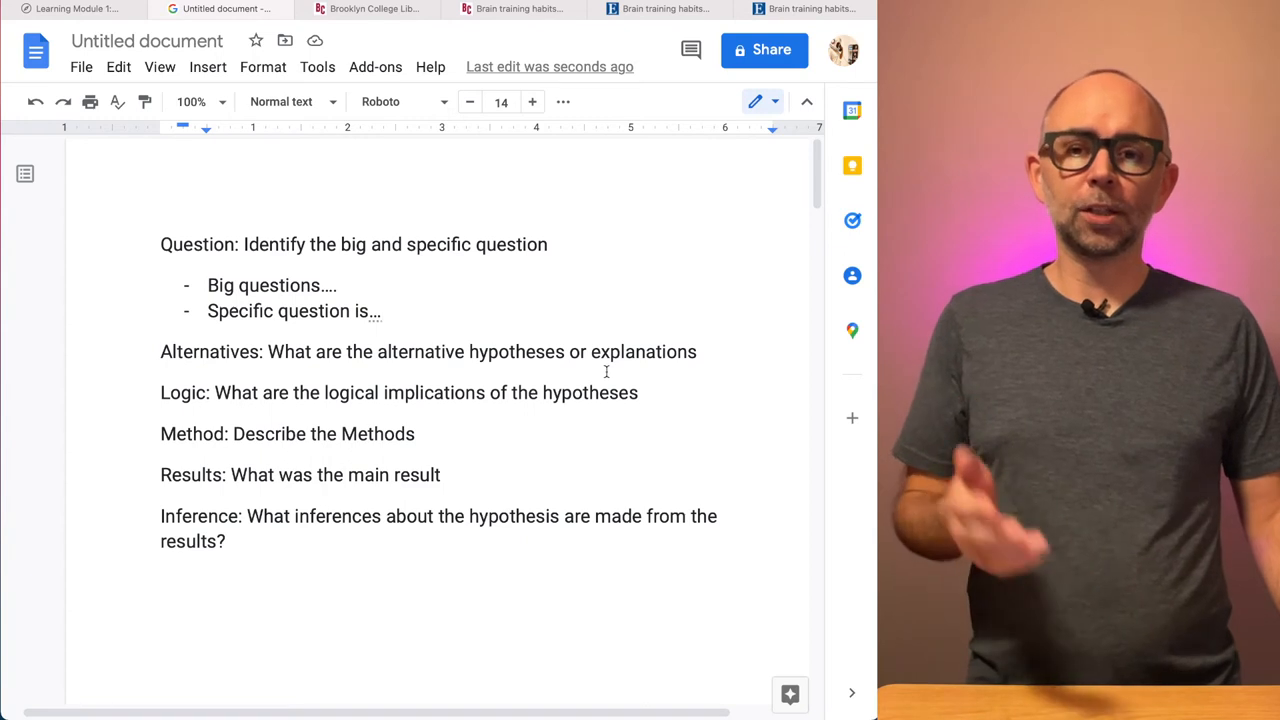
mouse_move(600, 364)
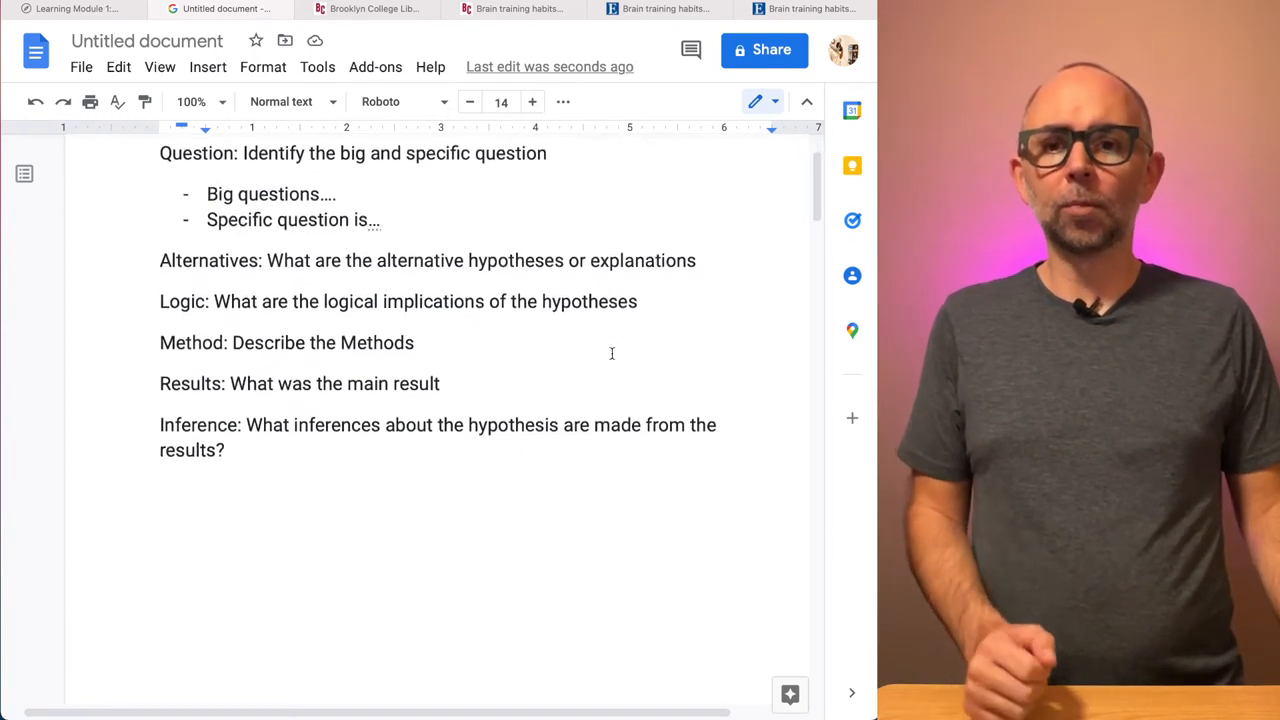
Step: Scroll to the second page and highlight parts of the completed brain-training QALMRI example
scroll(down, 3)
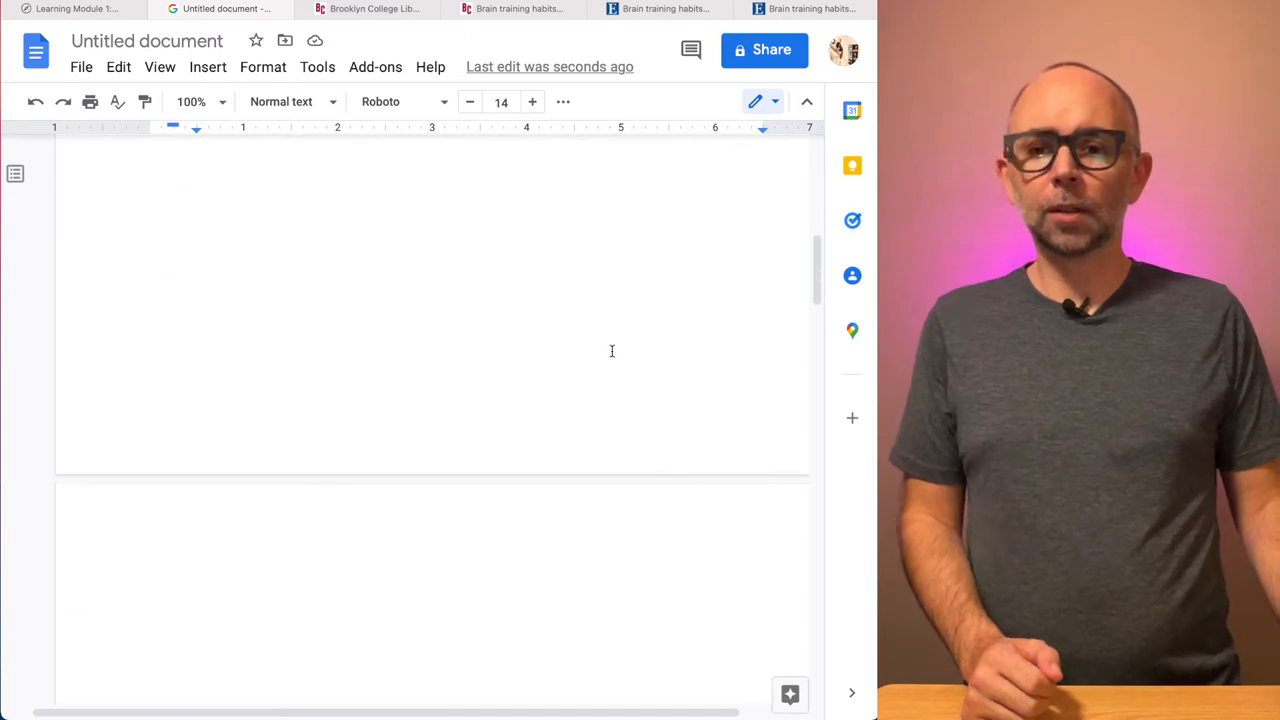
scroll(down, 3)
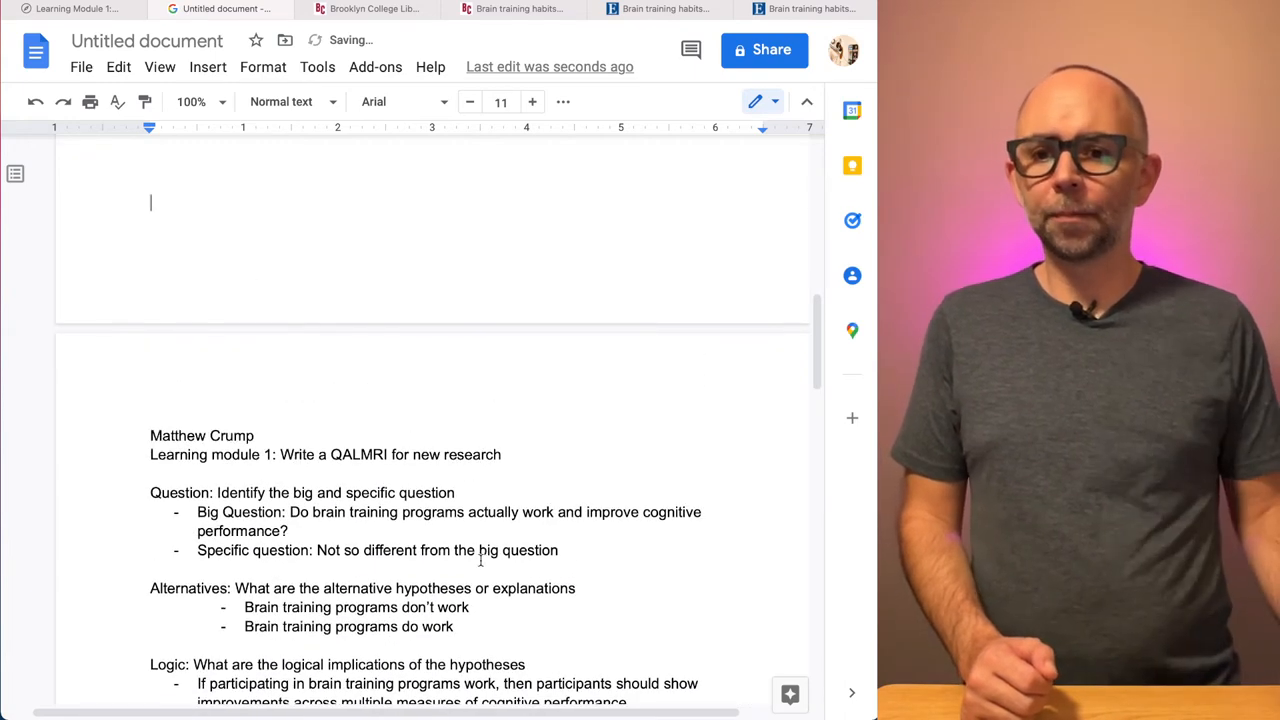
scroll(down, 3)
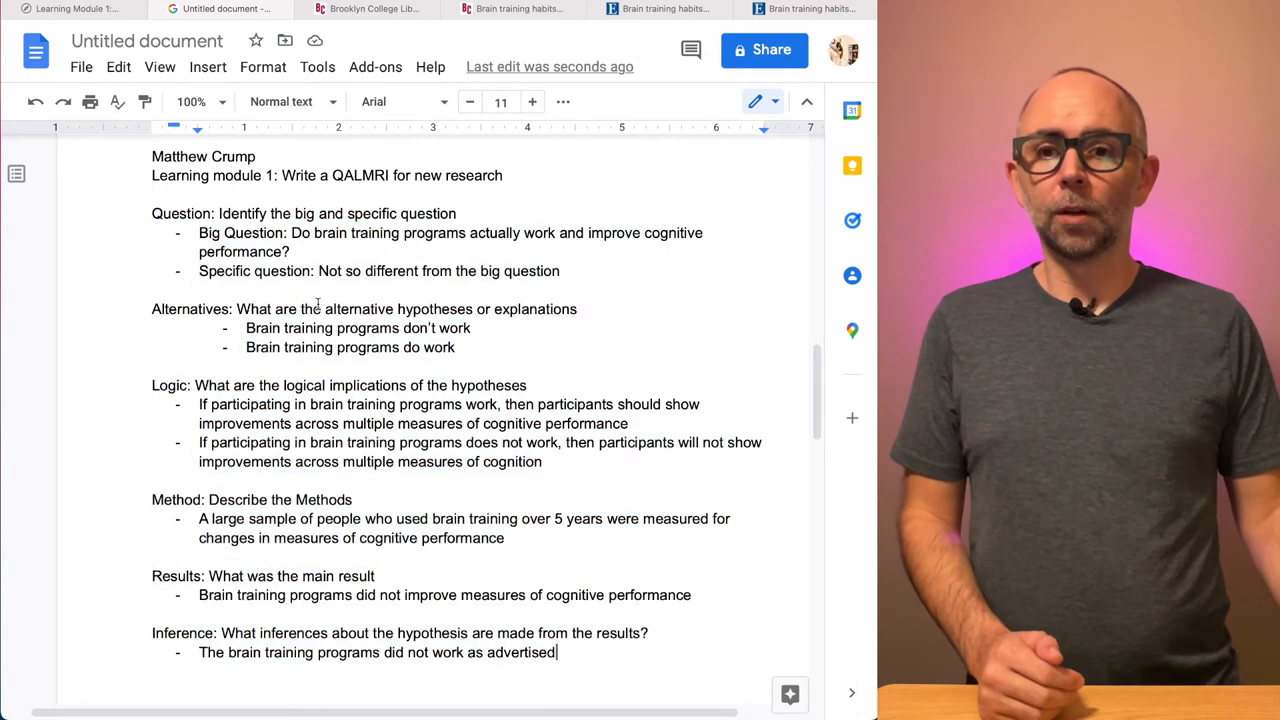
drag(296, 232, 298, 252)
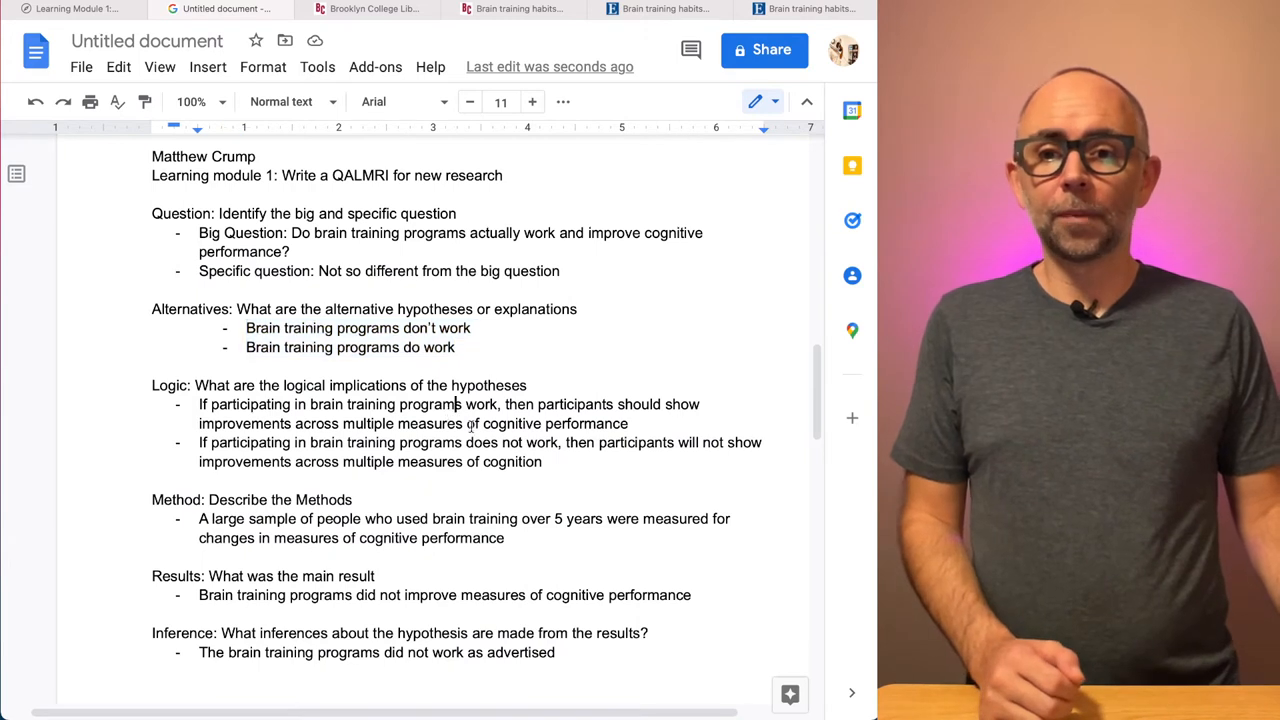
drag(200, 404, 544, 460)
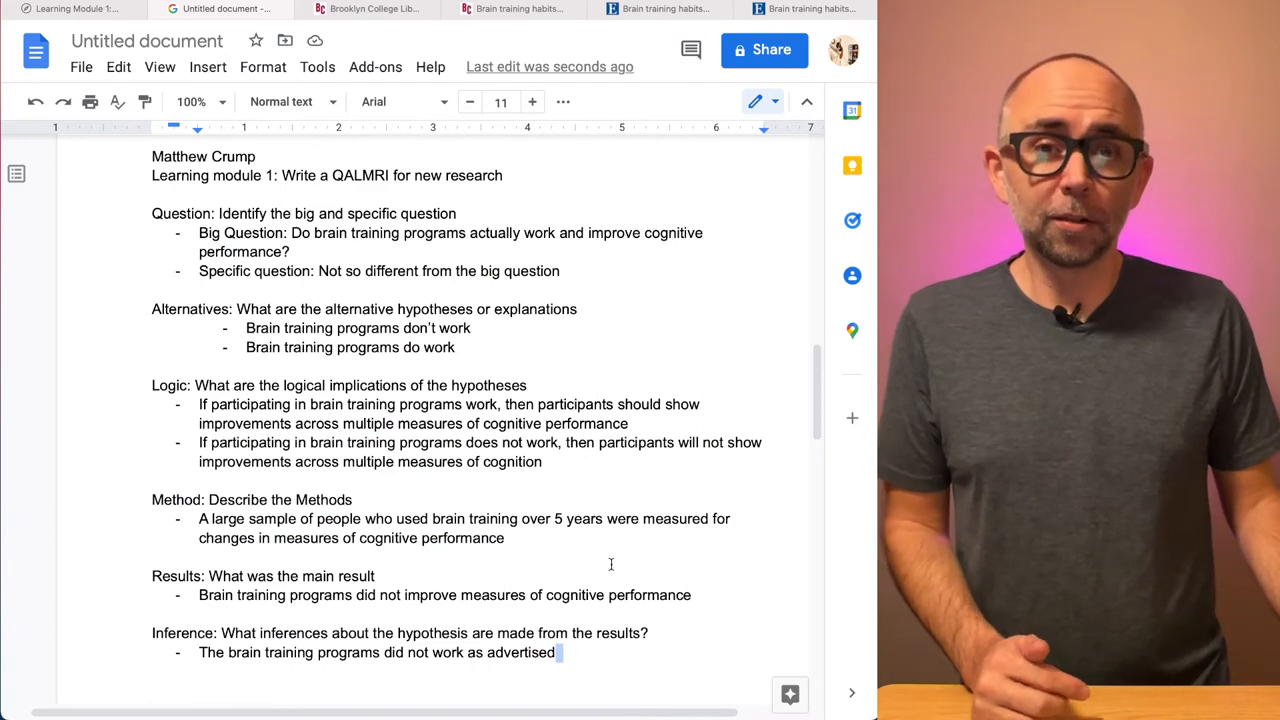
mouse_move(620, 570)
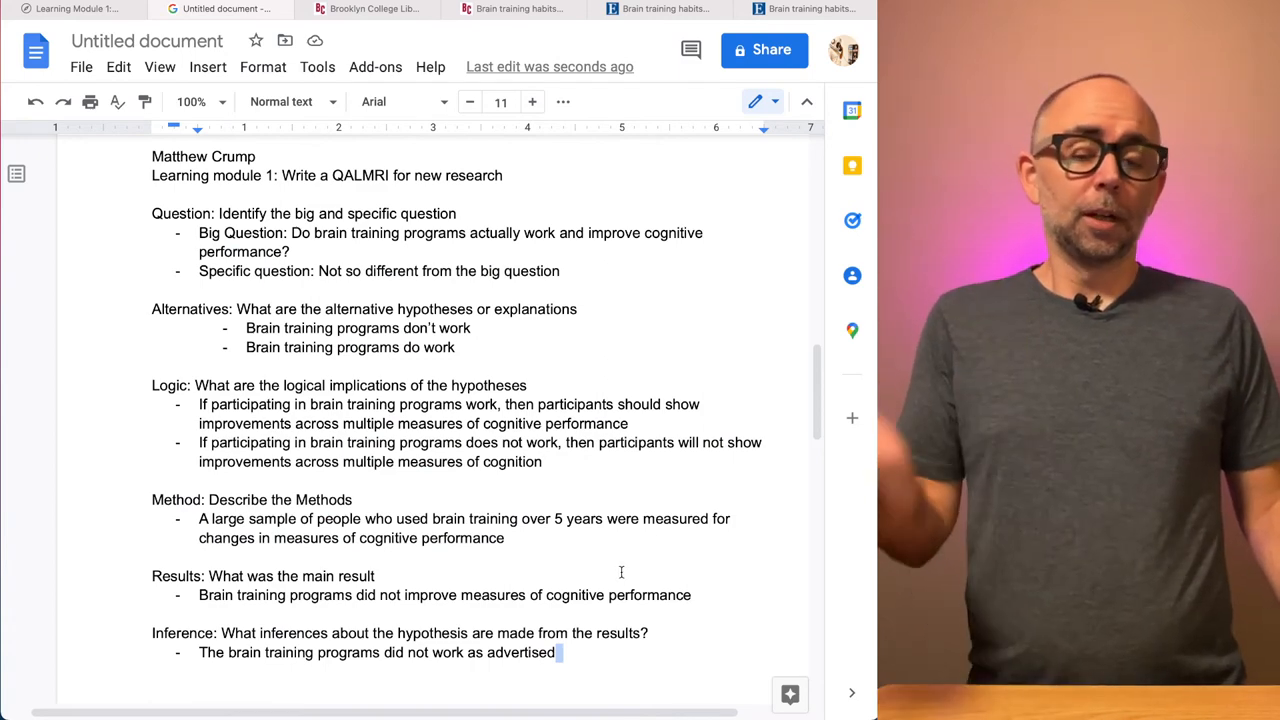
Step: Scroll to the second QALMRI example and select its lone hypothesis answer under Alternatives
scroll(down, 3)
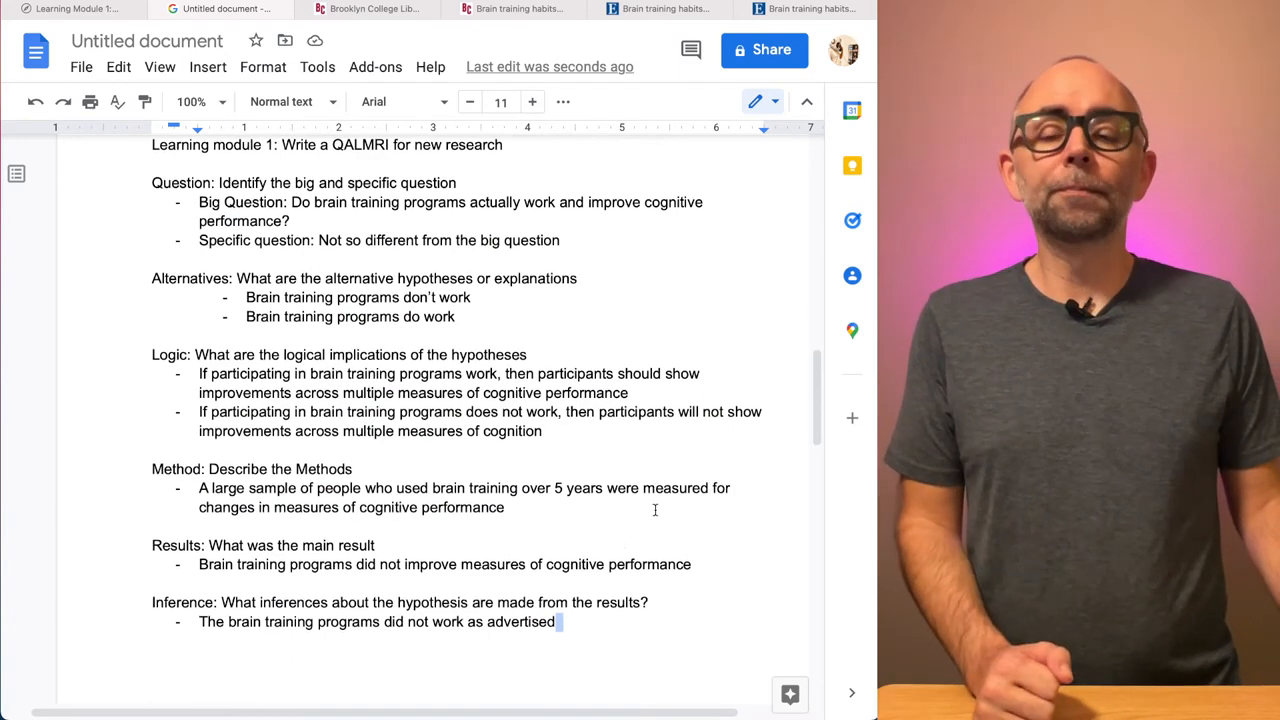
scroll(down, 3)
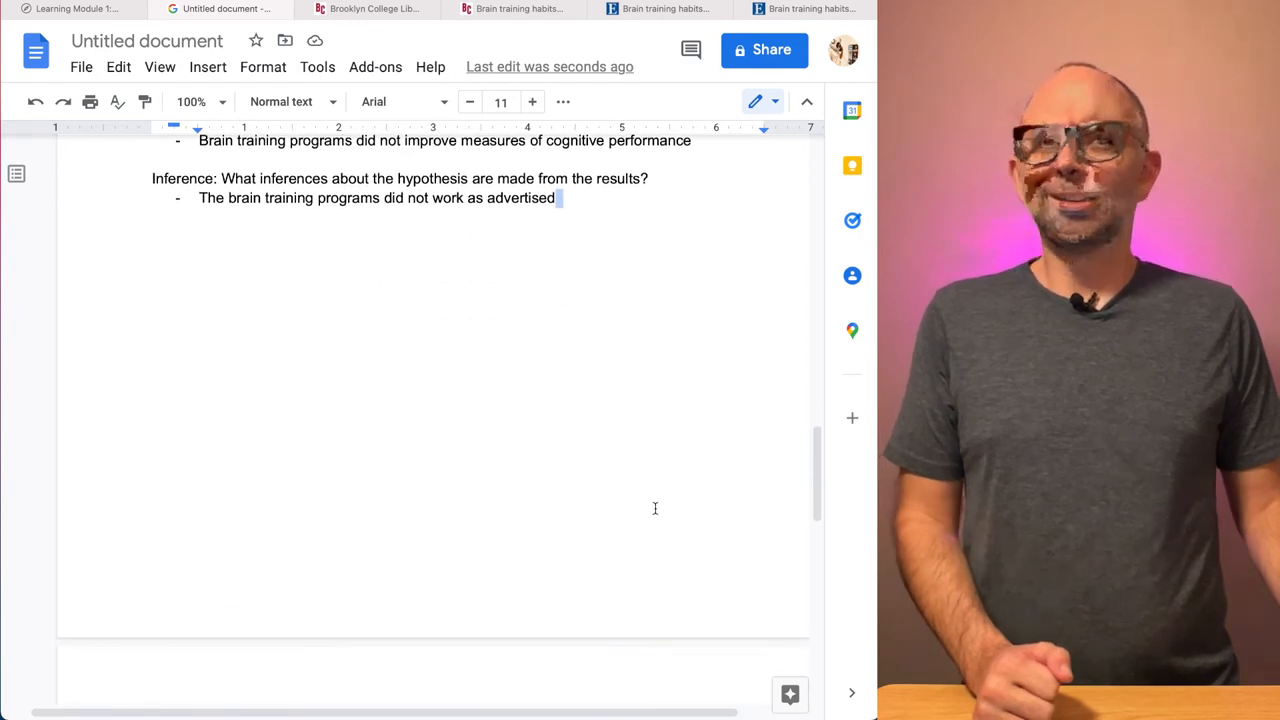
scroll(up, 3)
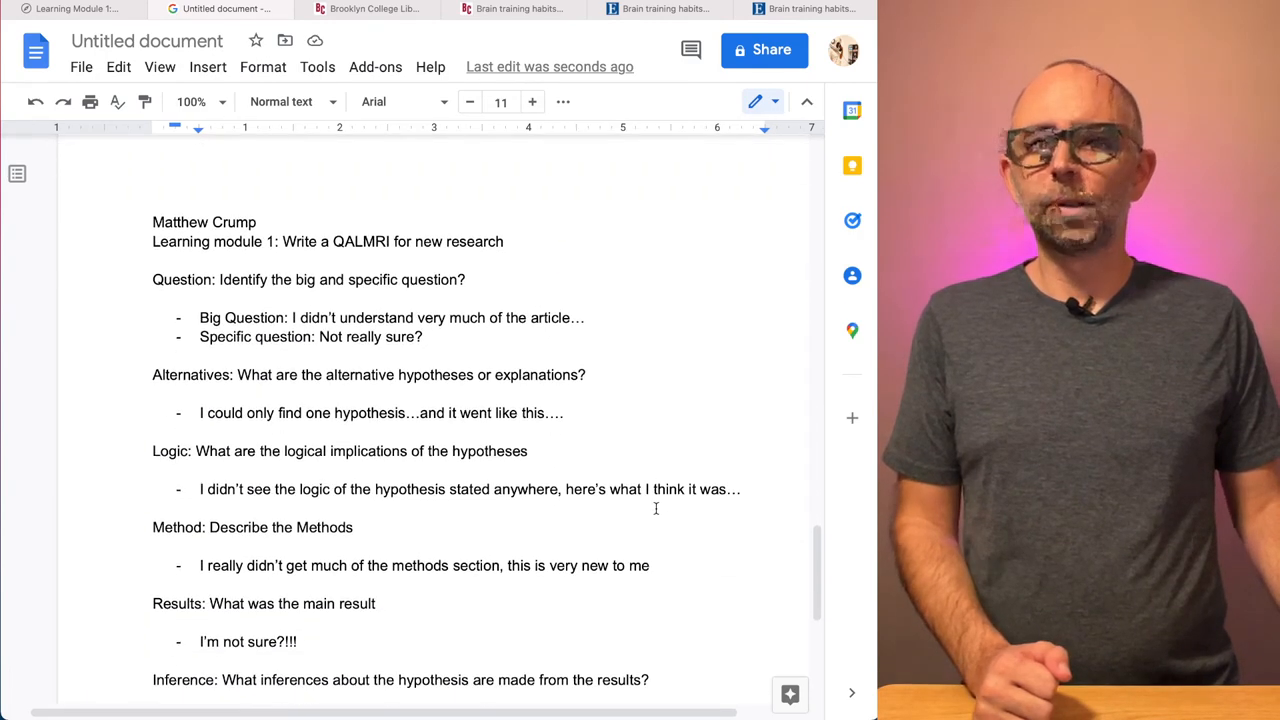
scroll(up, 3)
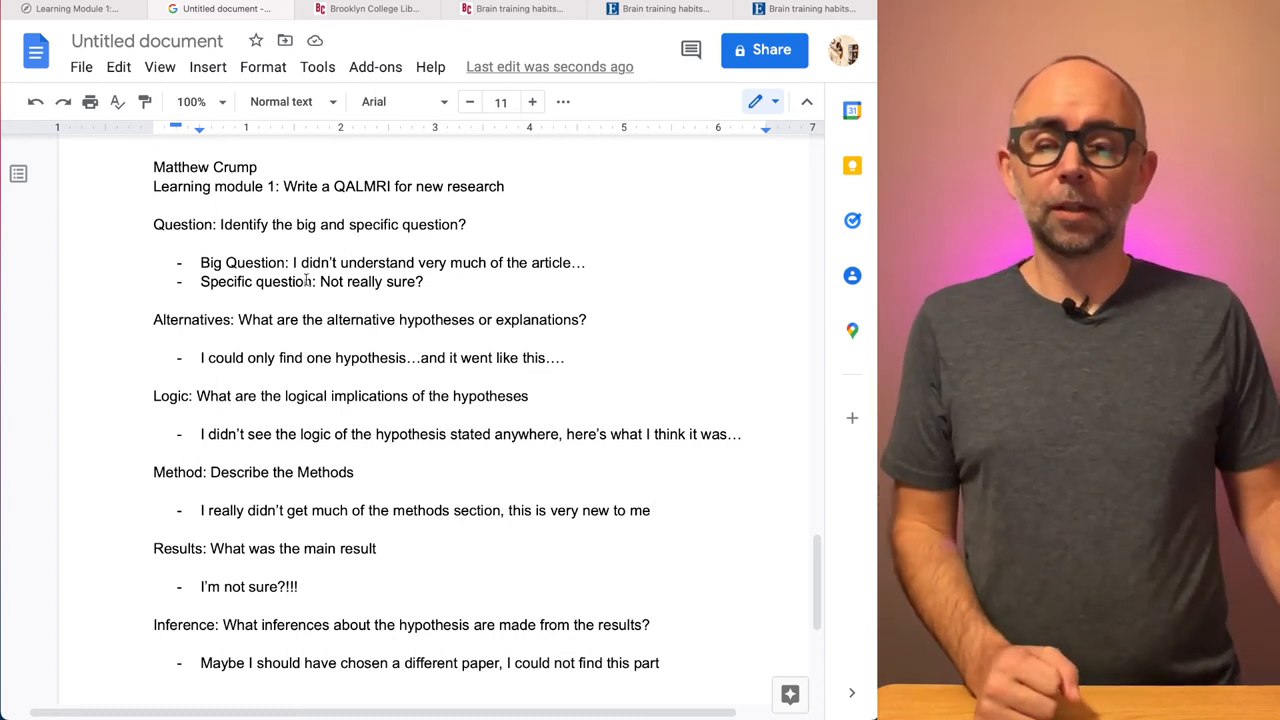
drag(292, 262, 424, 280)
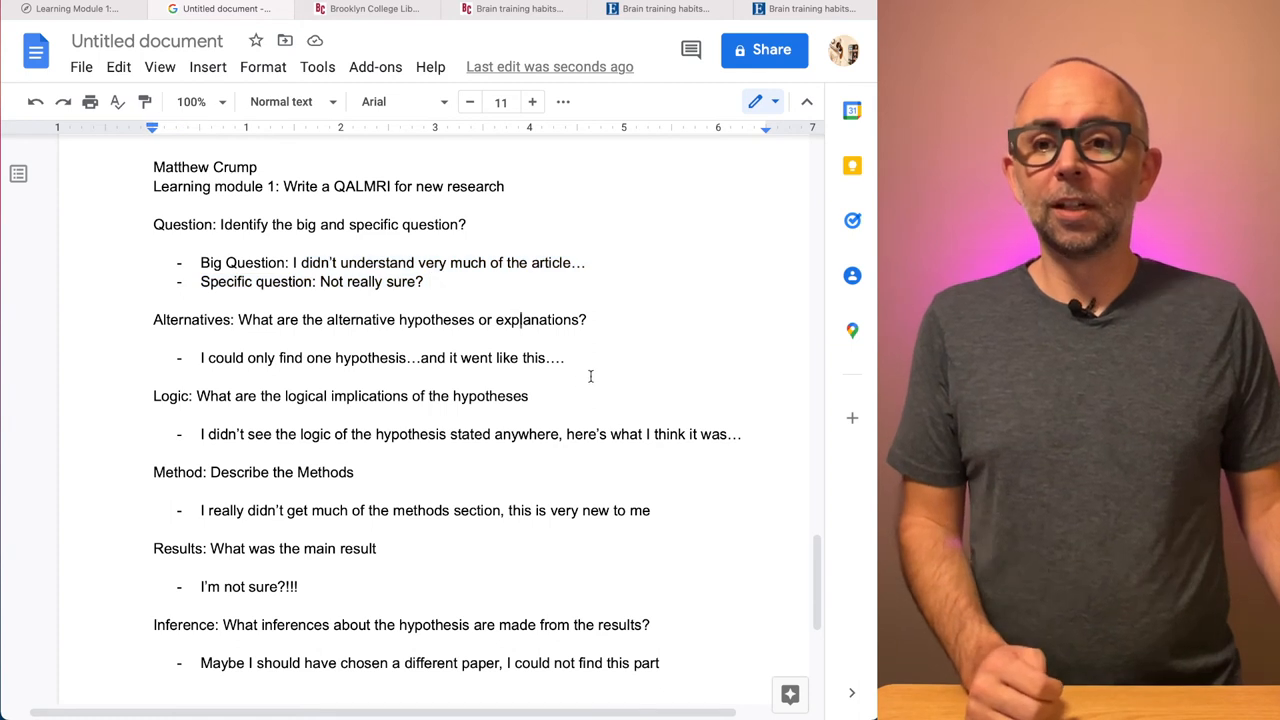
triple_click(380, 356)
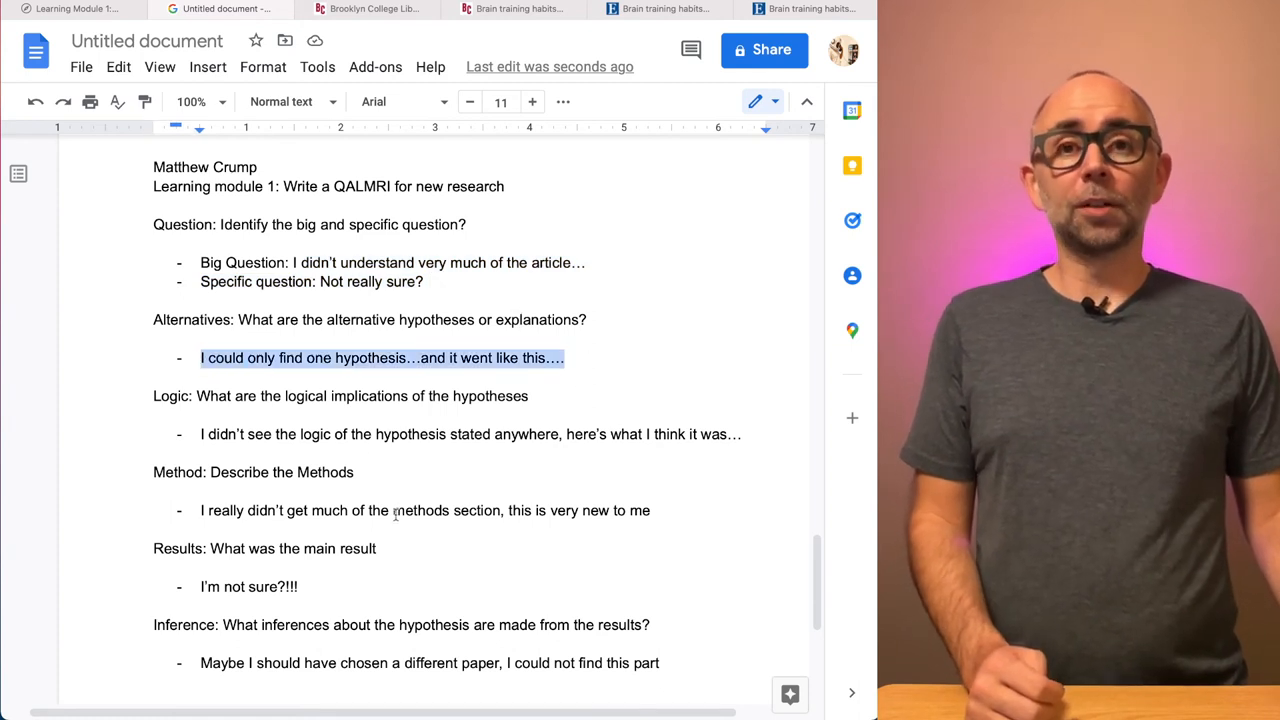